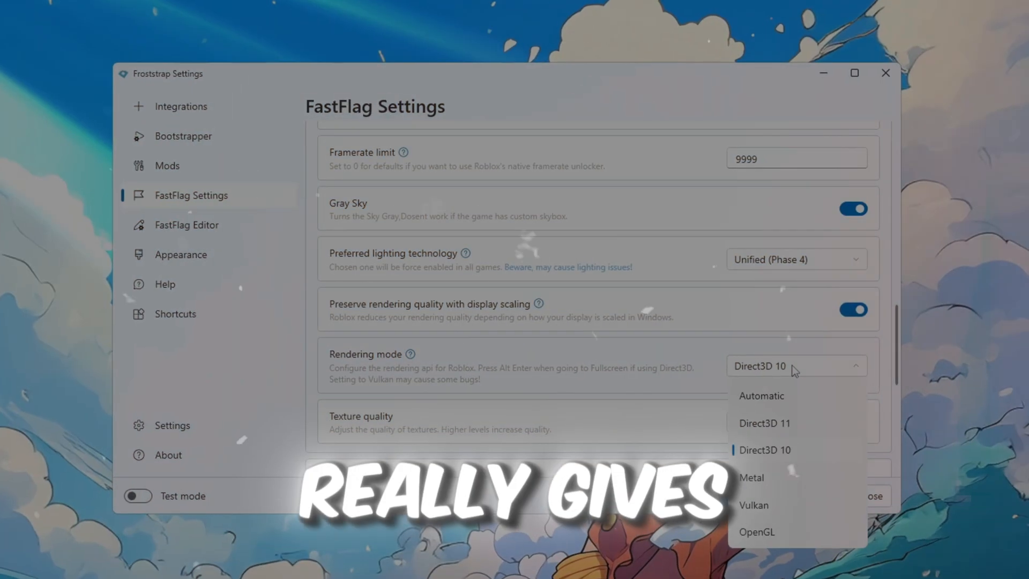
Step: Choose a rendering mode for Roblox and start boosting its connection
click(752, 505)
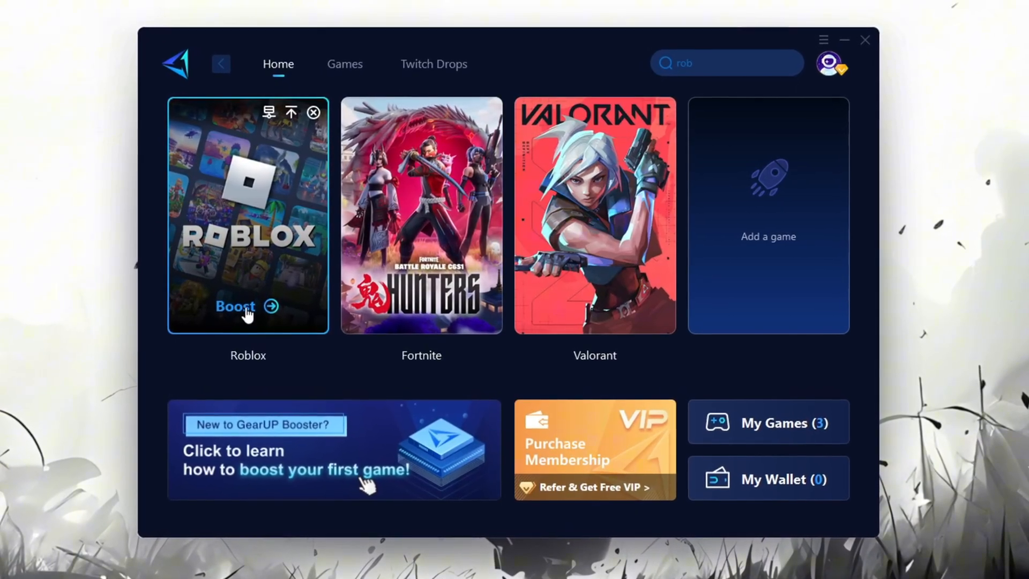
click(235, 307)
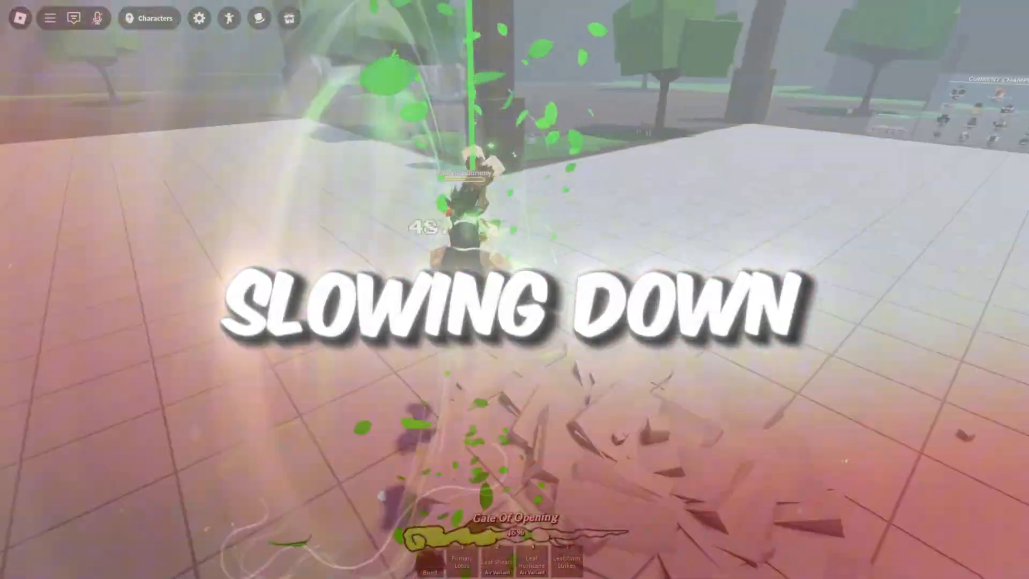
Step: Launch the Local Group Policy Editor via the Run box with gpedit.msc
key(Win+r)
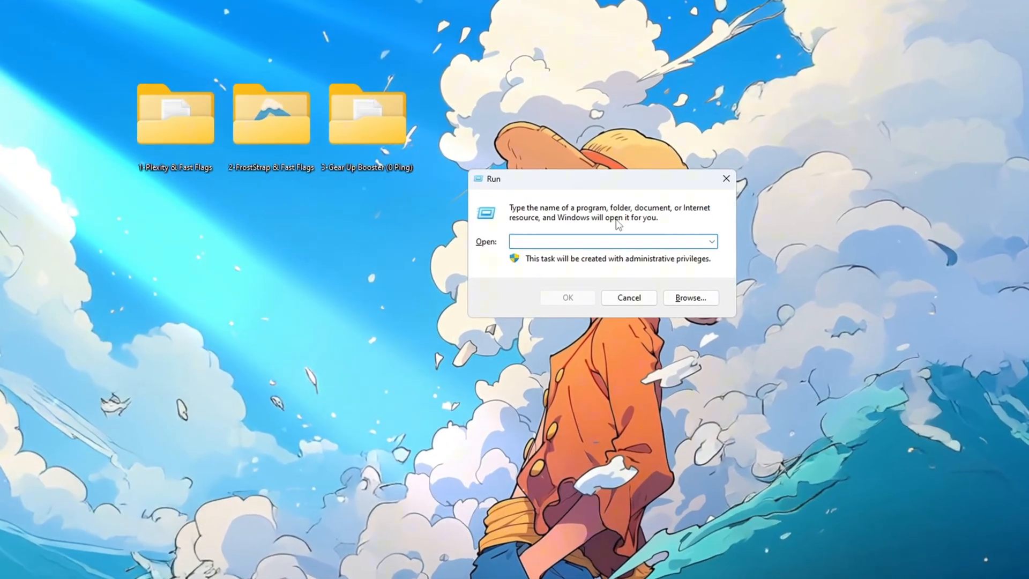
text(gpedi)
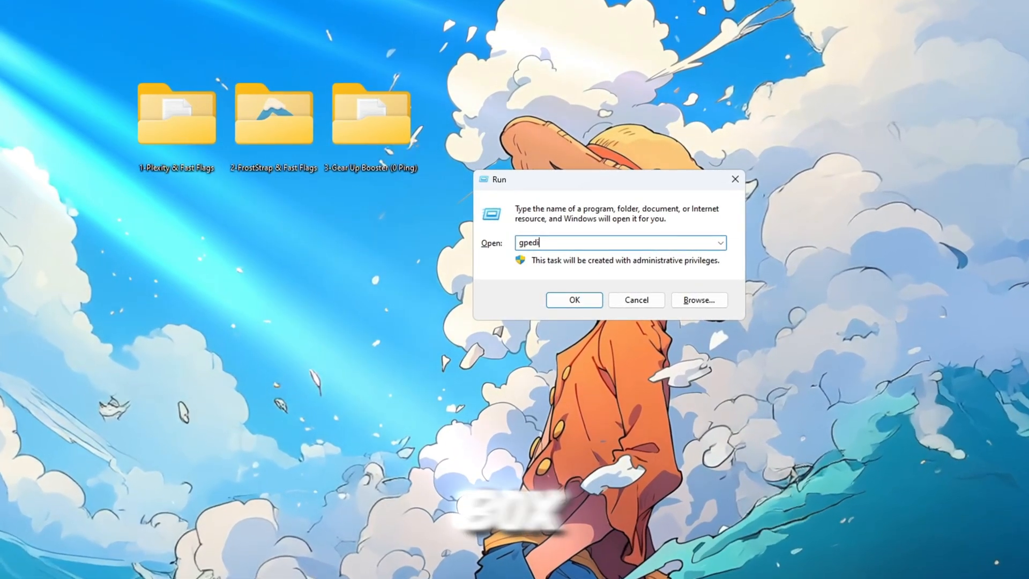
text(t.)
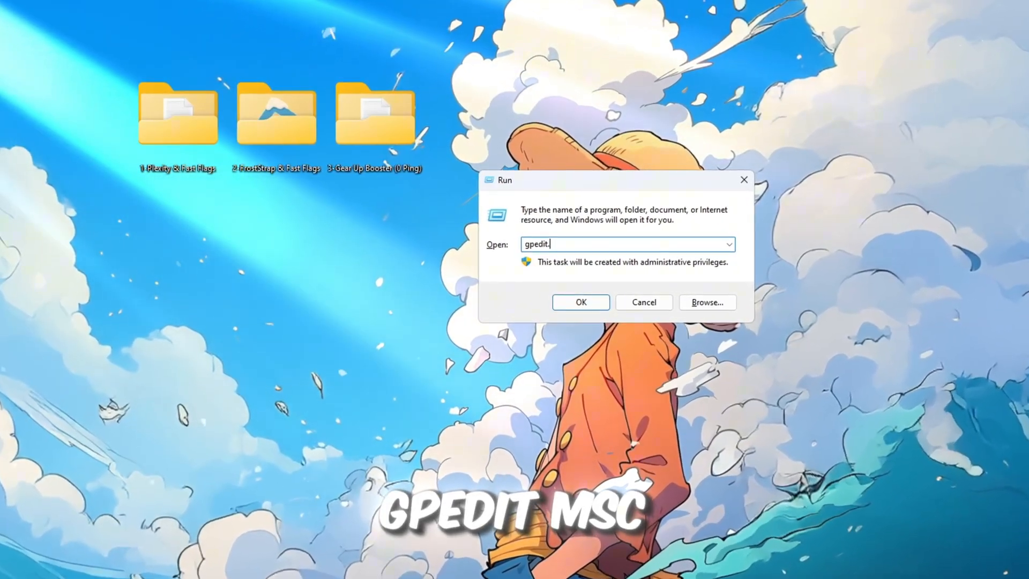
click(580, 302)
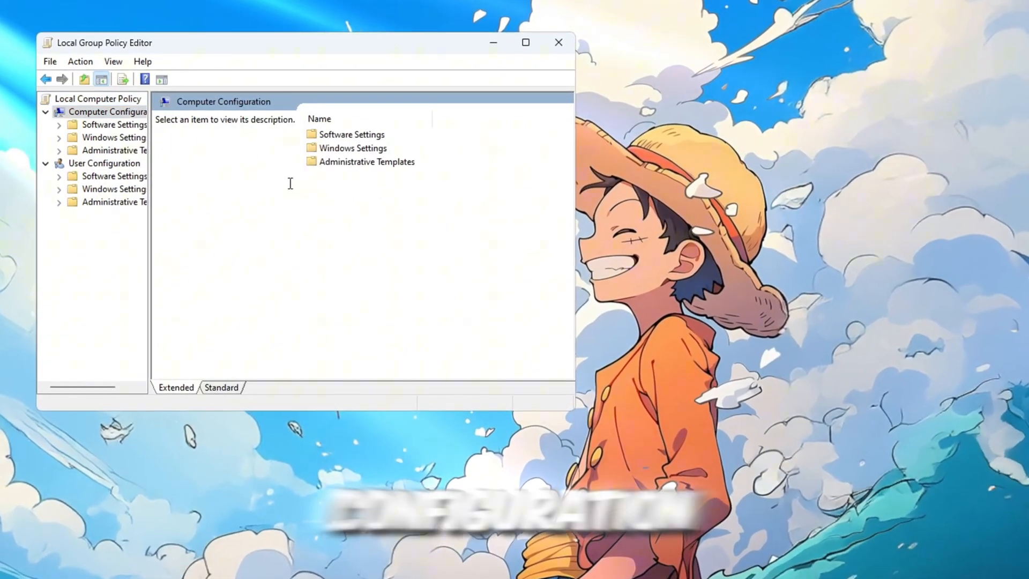
Step: Enable the Turn off Power Throttling policy under Power Management > Power Throttling Settings
click(110, 241)
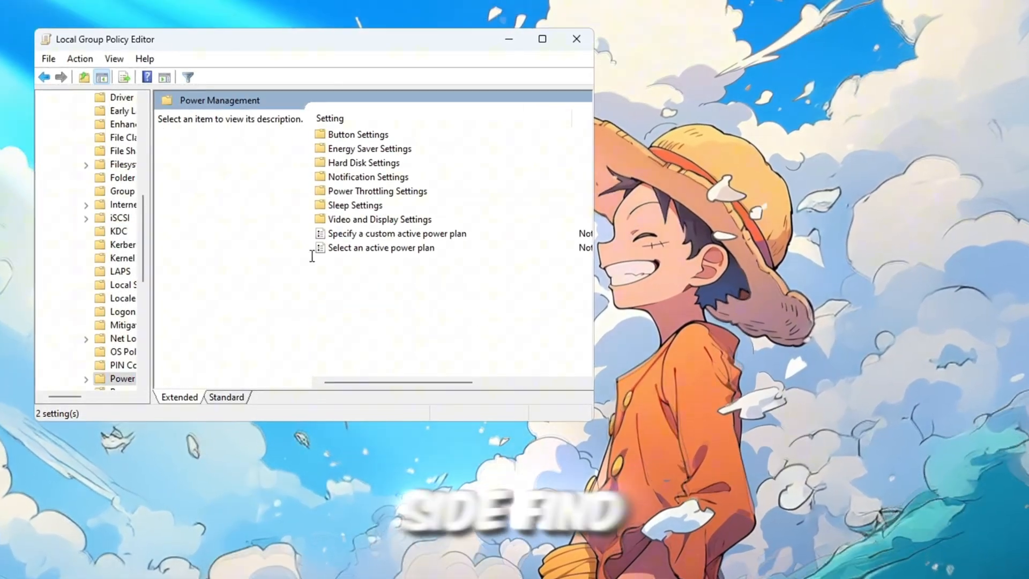
click(381, 191)
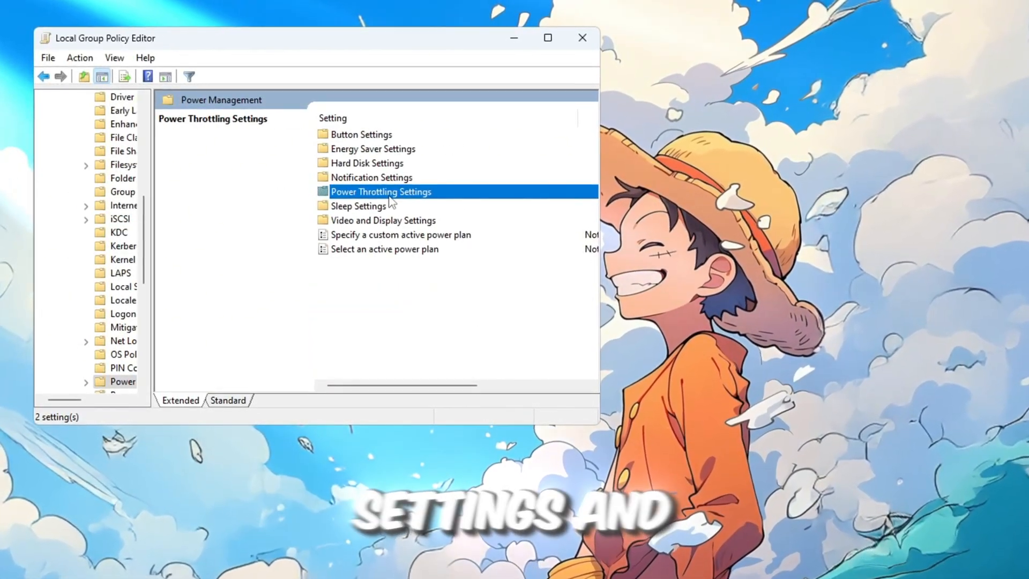
double_click(380, 191)
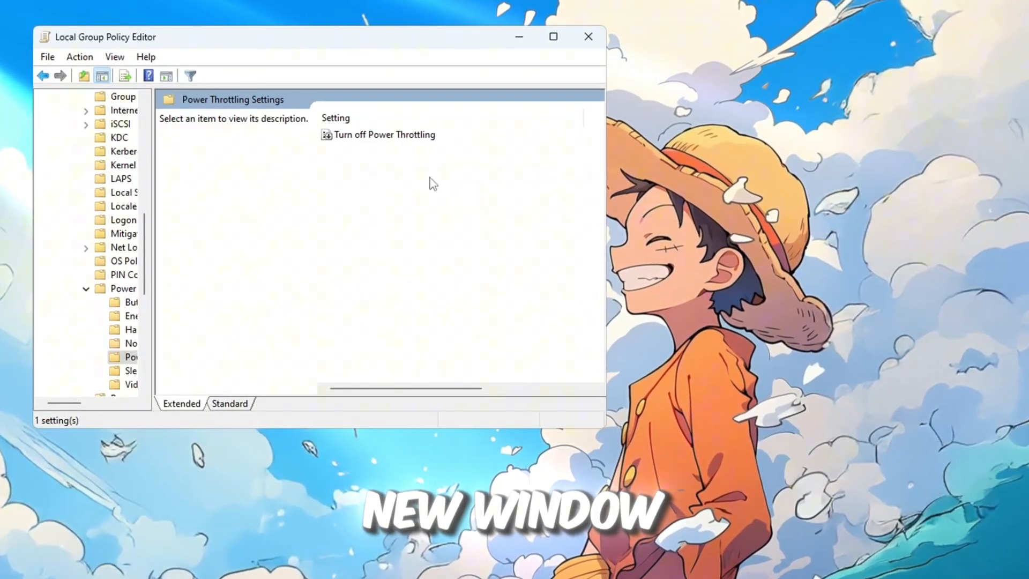
click(387, 135)
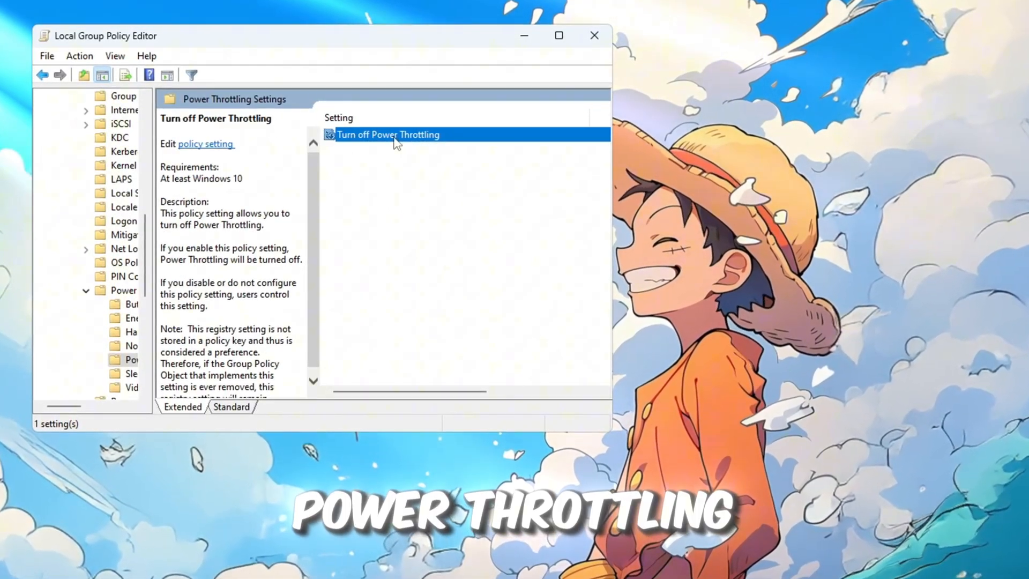
double_click(388, 135)
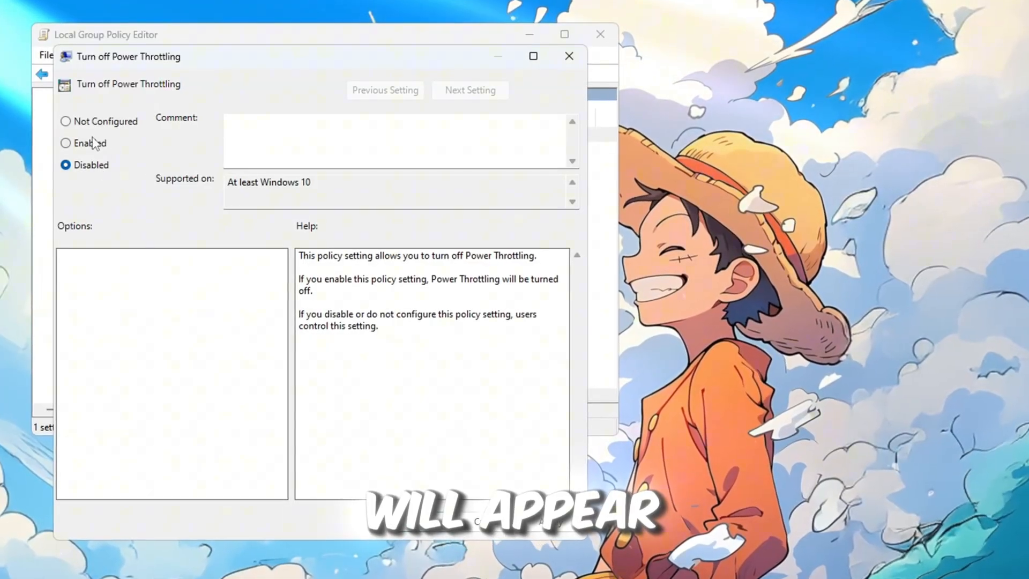
click(66, 143)
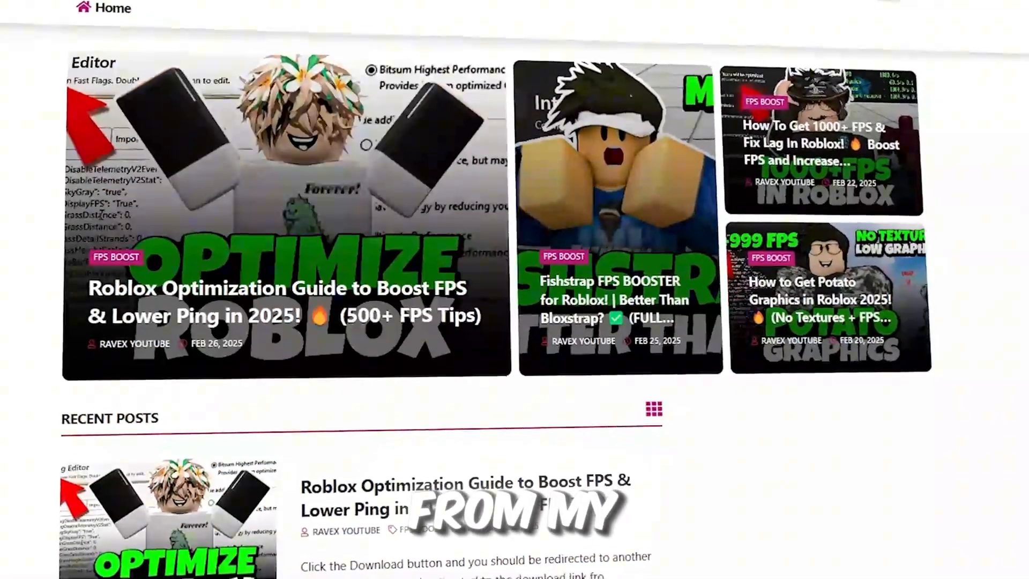
Step: Launch Plexity from the 1-Plexity & Fast Flags desktop folder
scroll(down, 3)
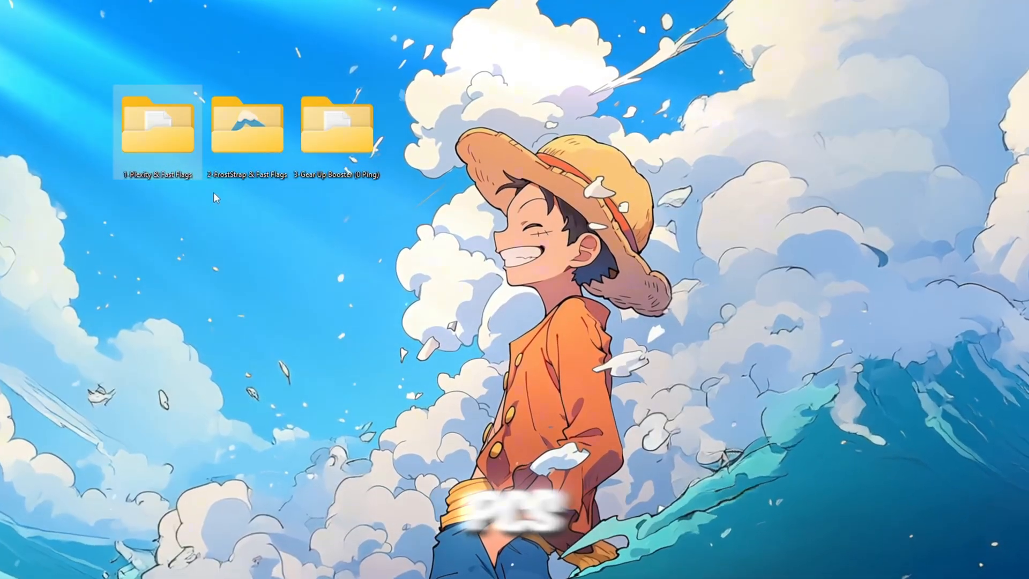
double_click(159, 125)
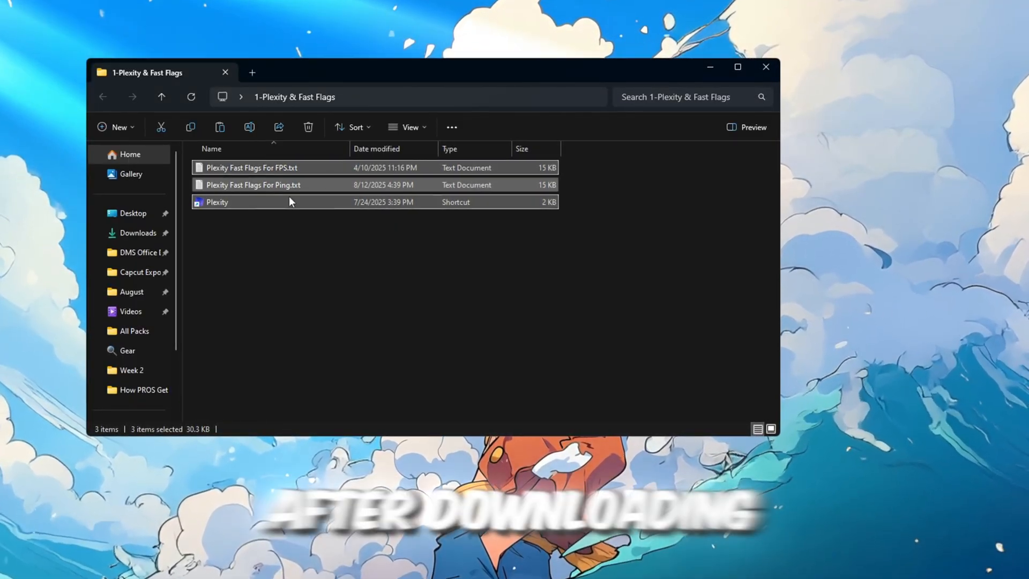
click(217, 203)
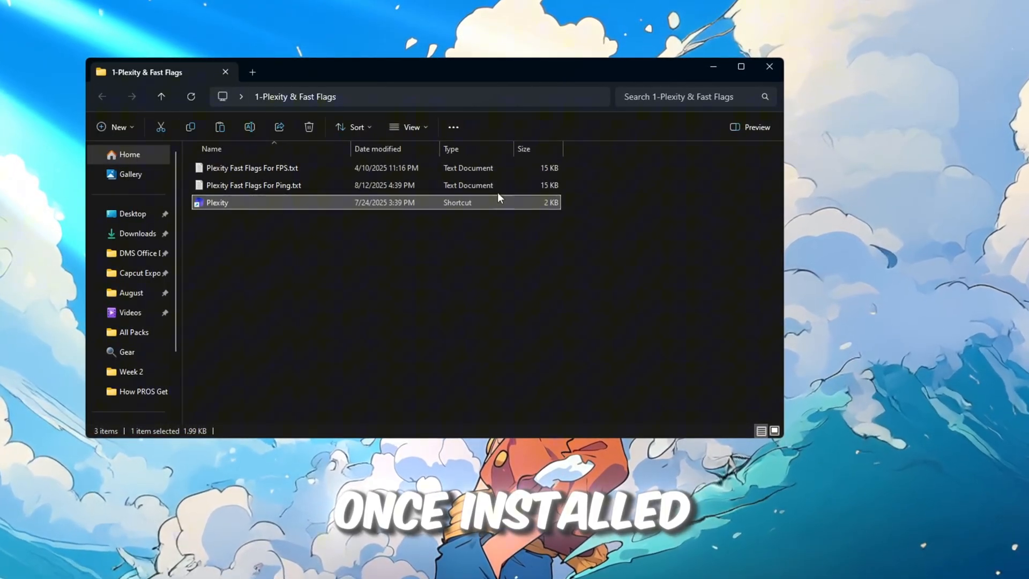
text(p)
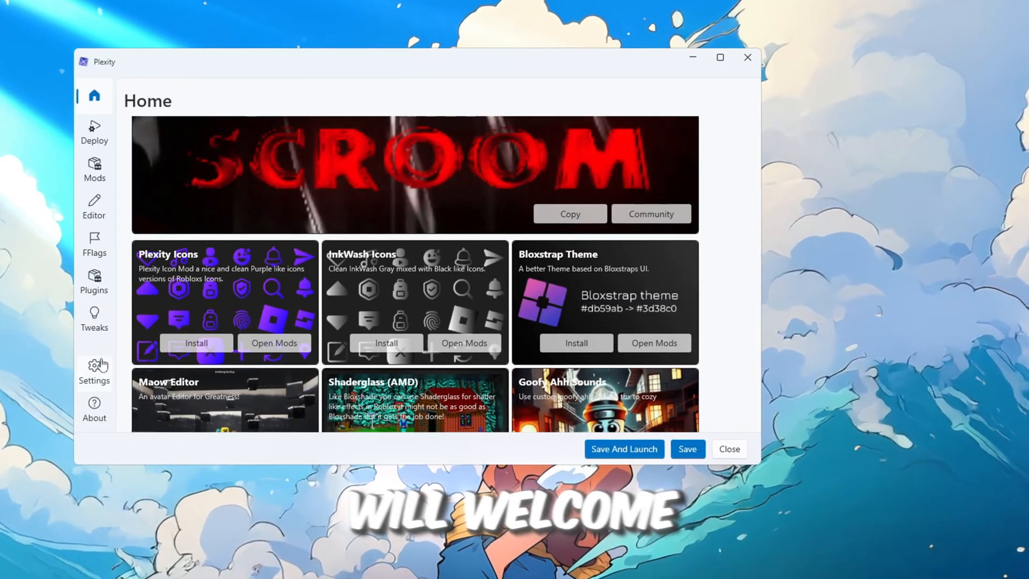
Step: In Settings, try Roblox Priority High, then return it to Normal
click(94, 367)
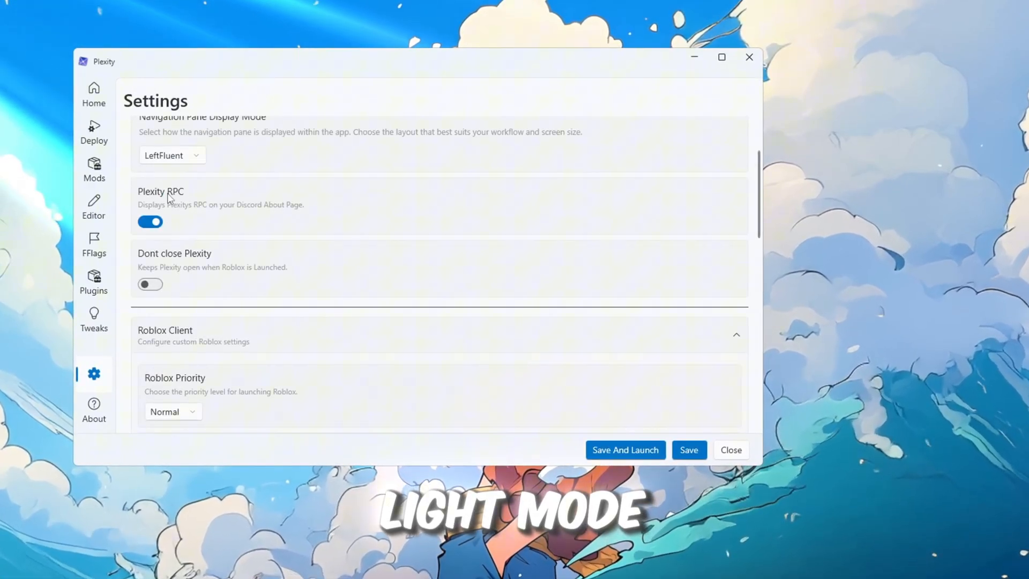
click(161, 171)
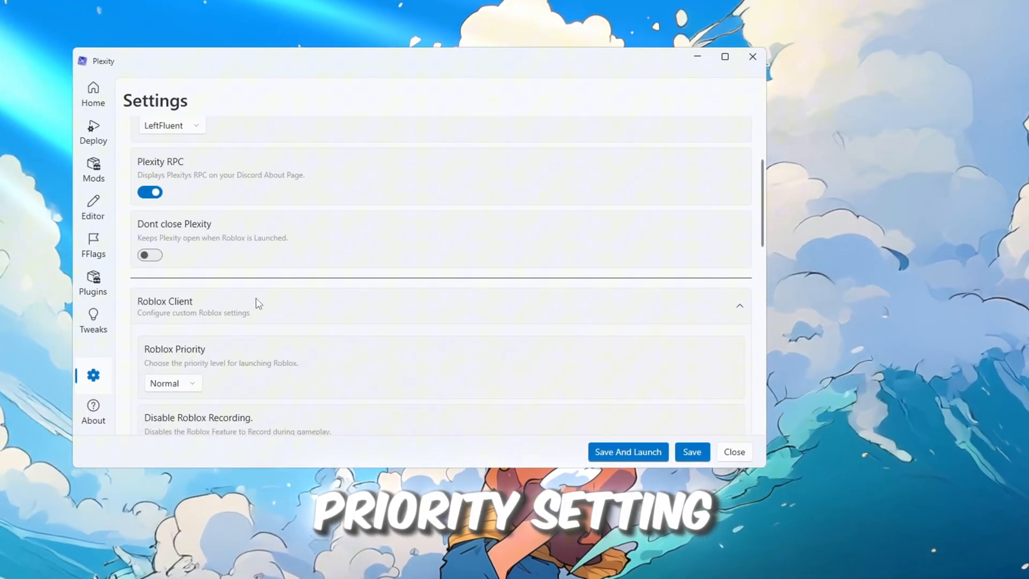
click(172, 383)
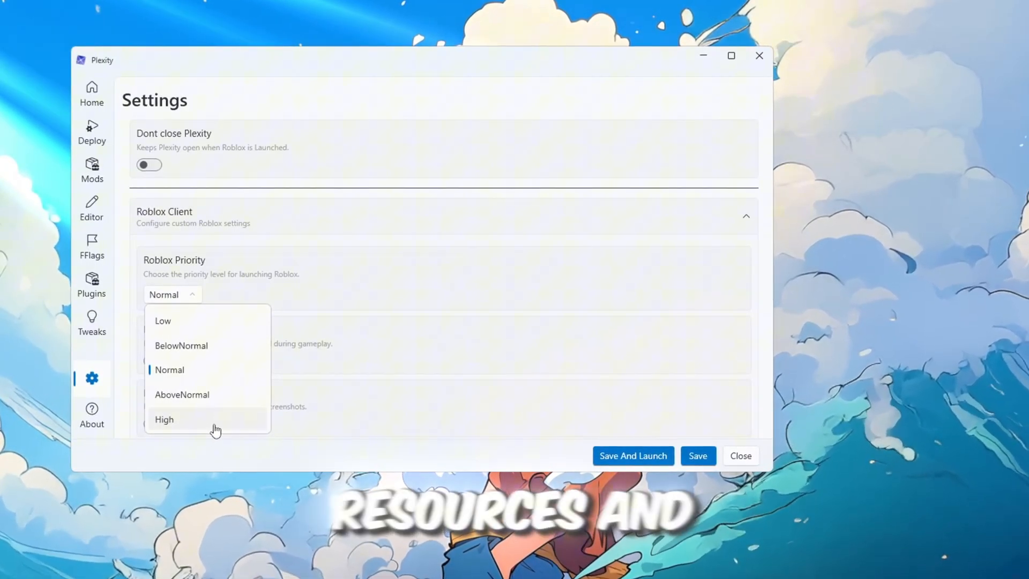
click(164, 419)
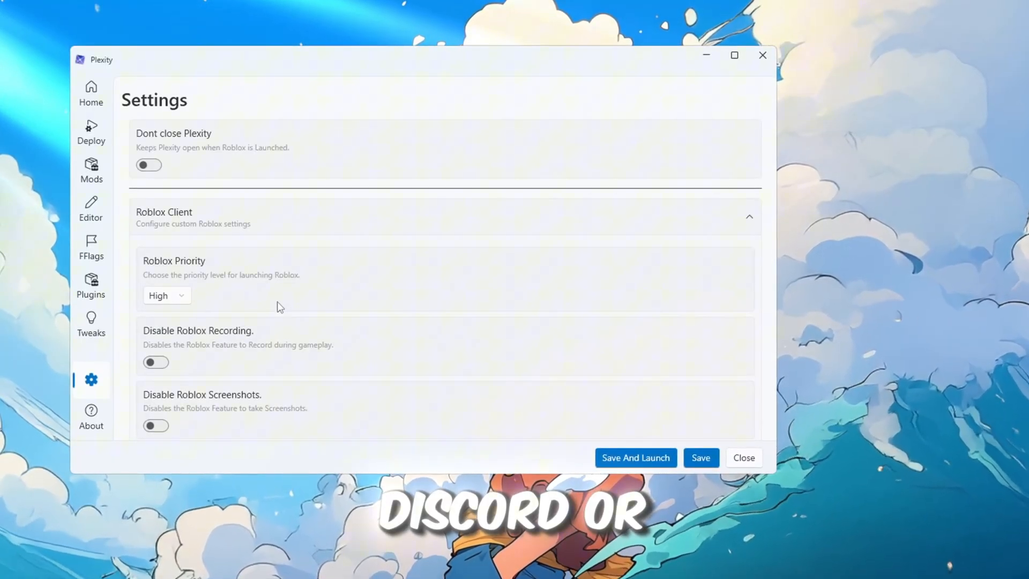
click(163, 296)
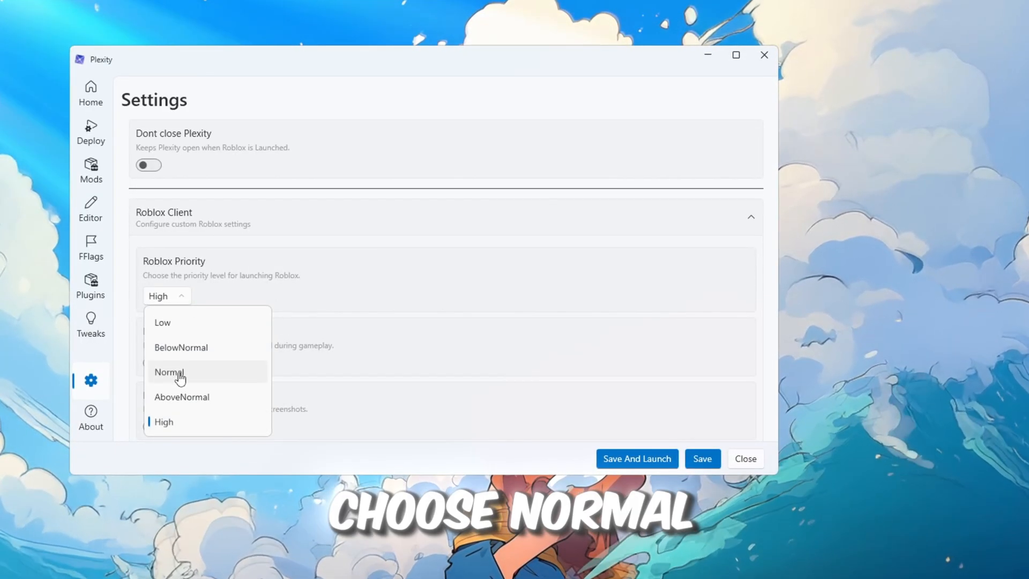
click(168, 372)
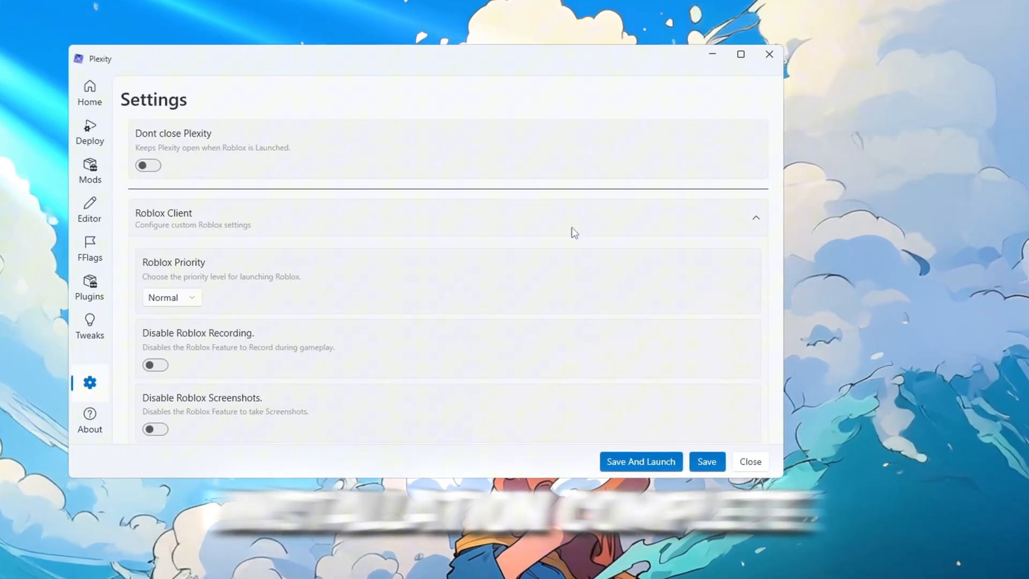
Step: On the Deploy page, turn on Clean Roblox Temp Files and dismiss the warning
click(89, 133)
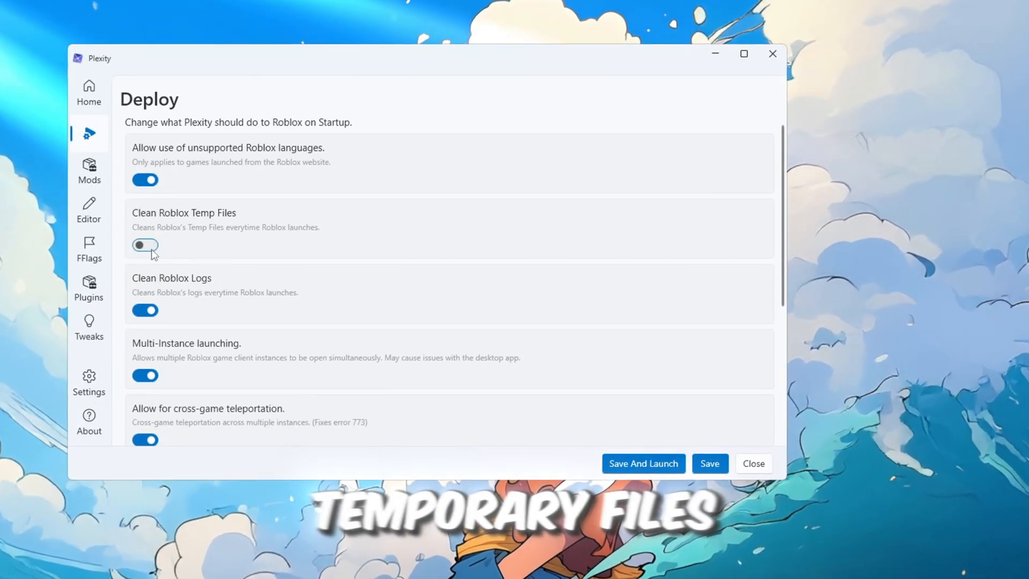
click(145, 244)
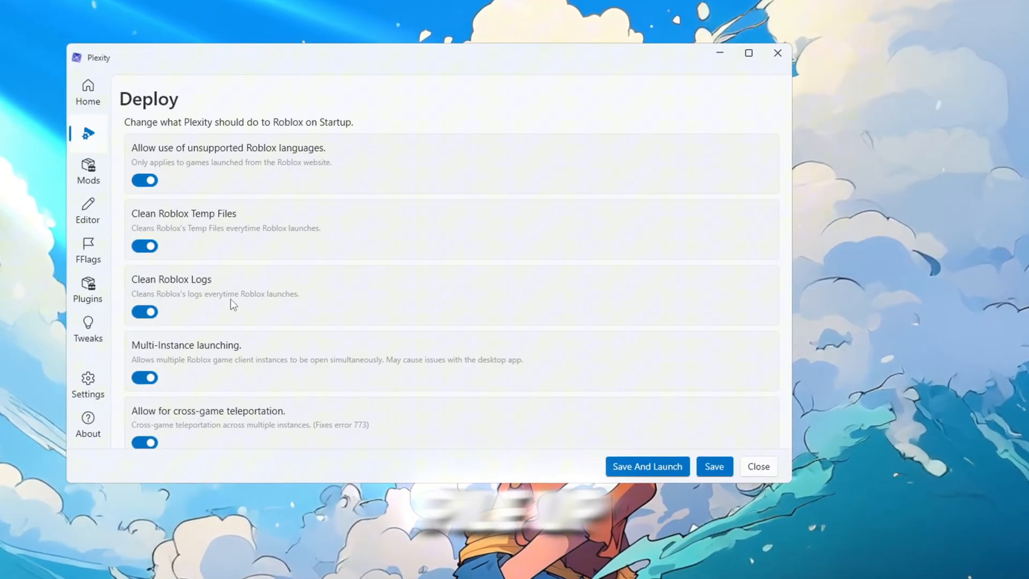
scroll(down, 3)
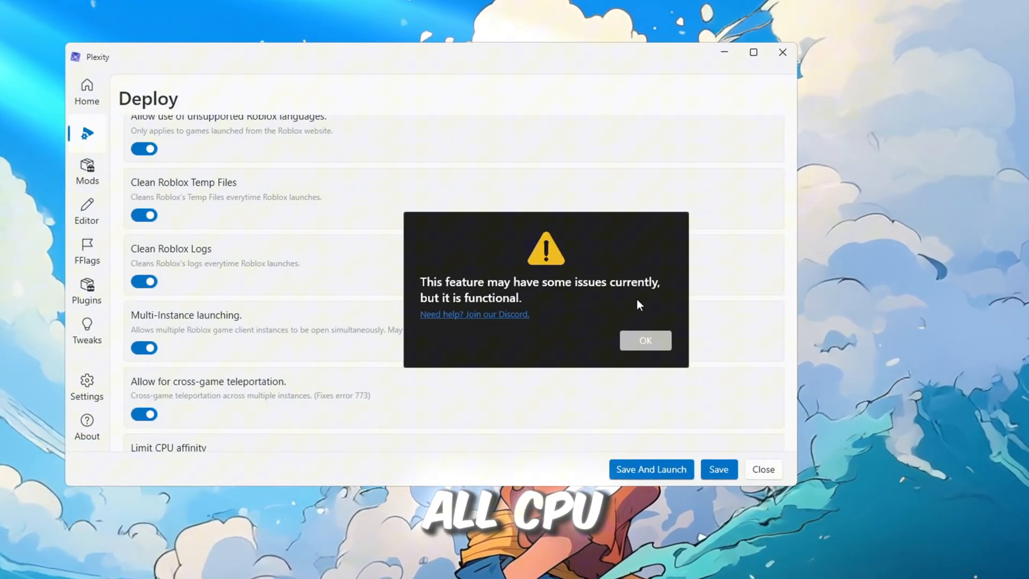
click(644, 339)
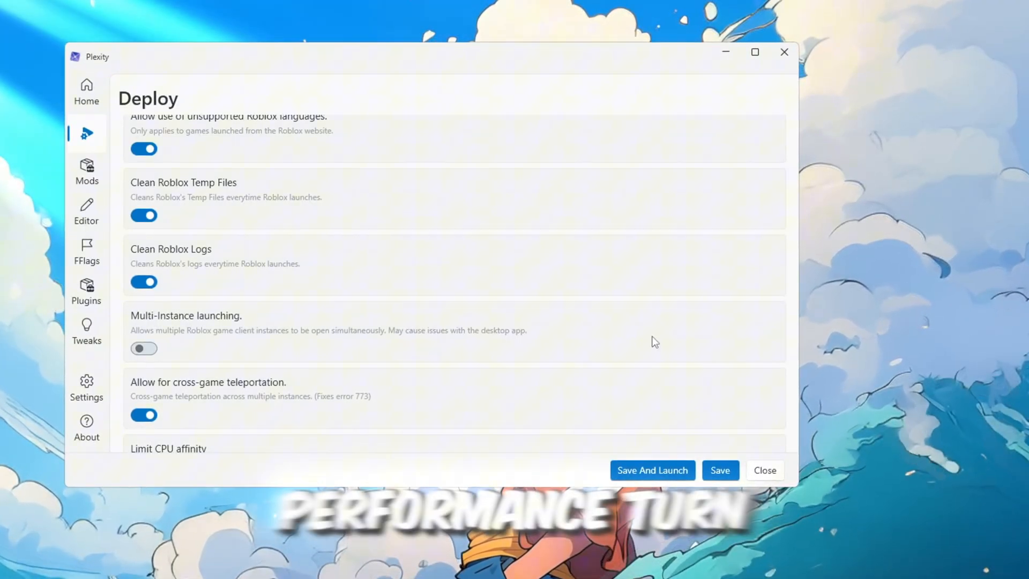
Step: Review the Mods page and cancel choosing a cursor image
scroll(down, 3)
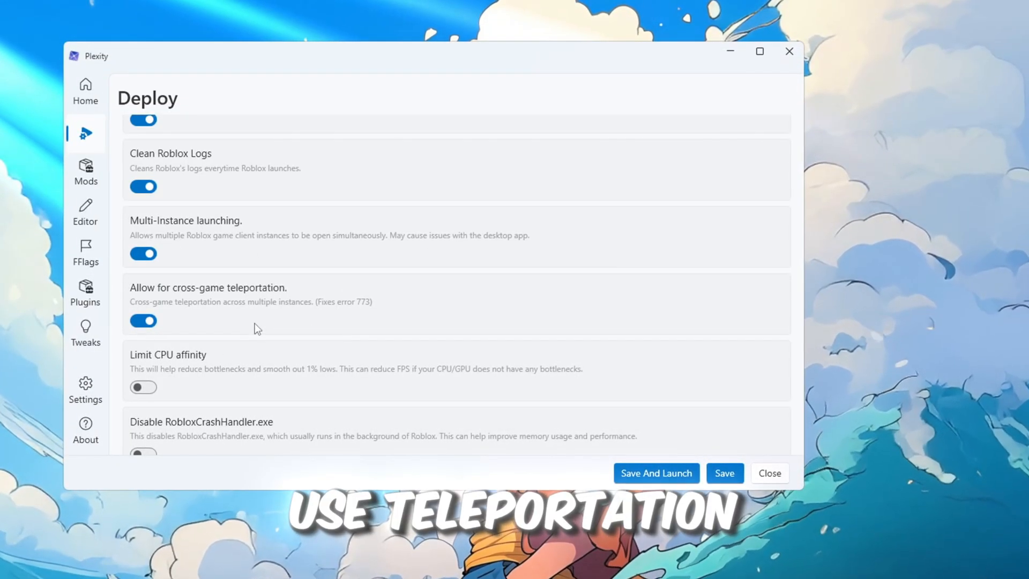
scroll(down, 3)
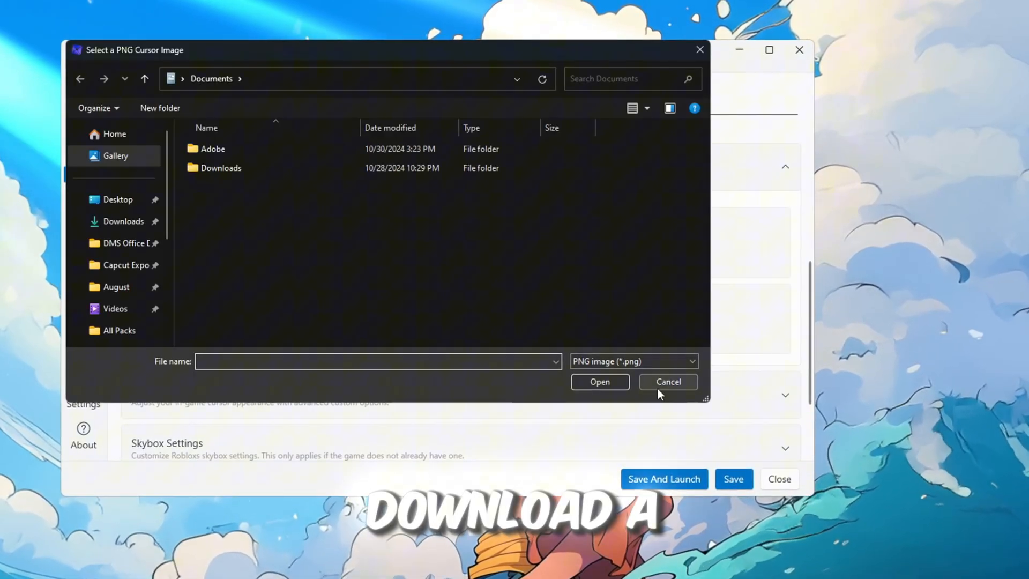
click(668, 381)
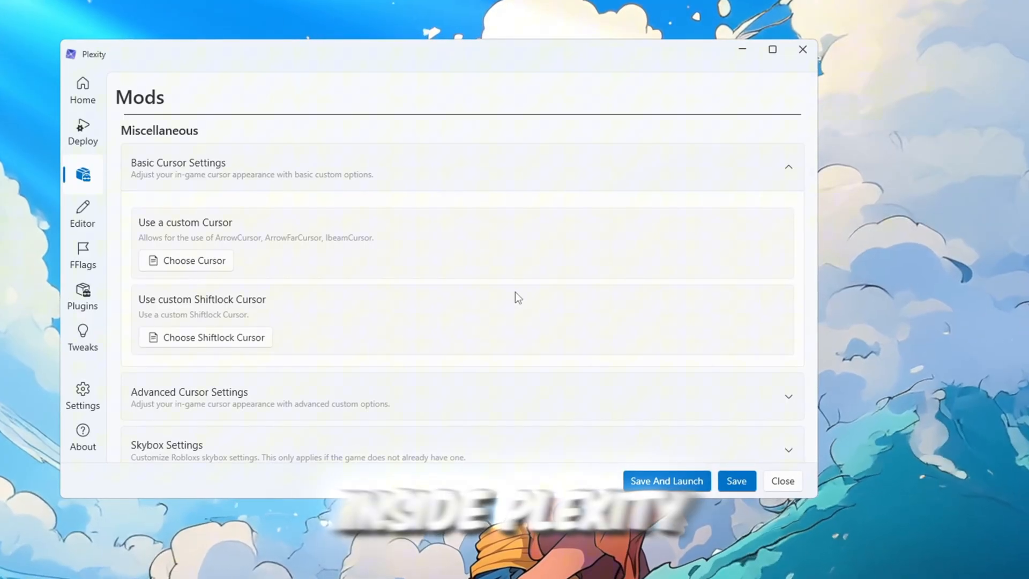
Step: On the FFlags page, choose a target refresh rate
click(83, 255)
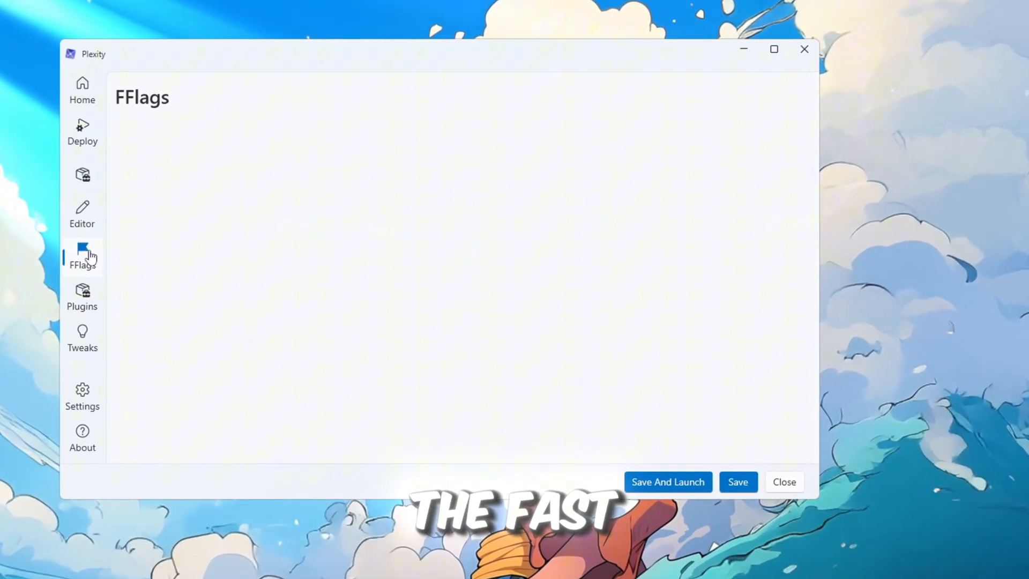
click(82, 256)
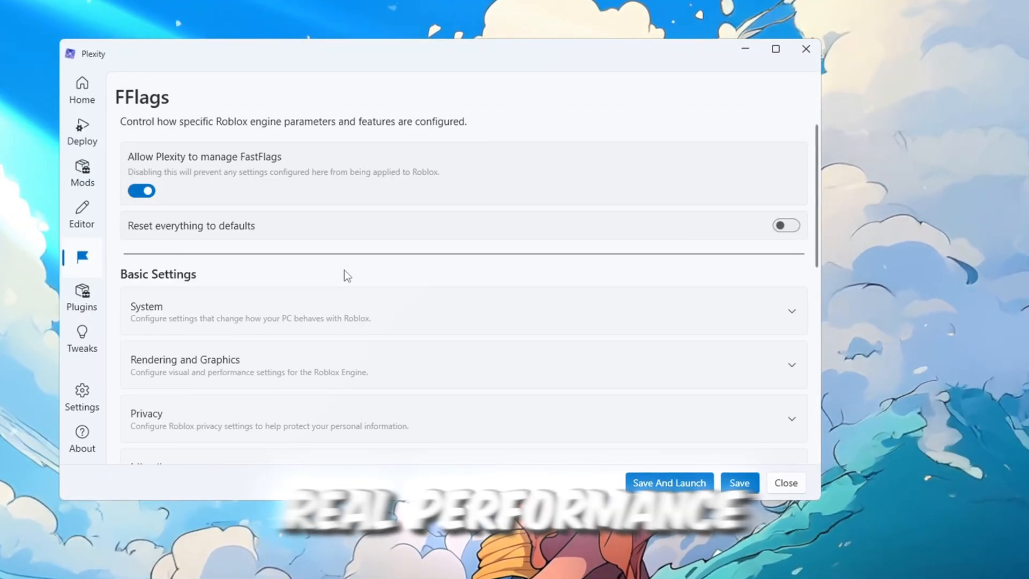
scroll(down, 3)
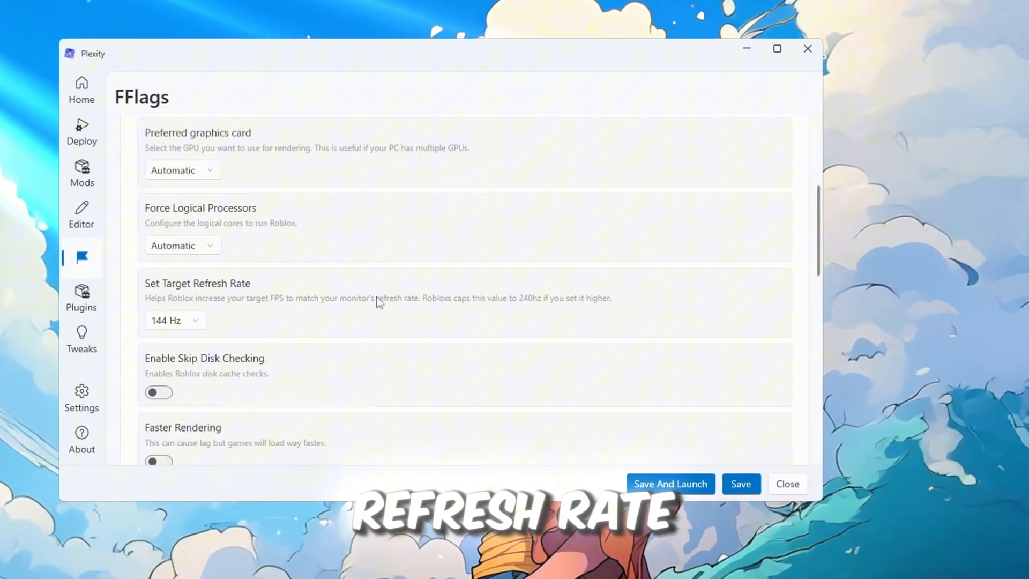
click(173, 321)
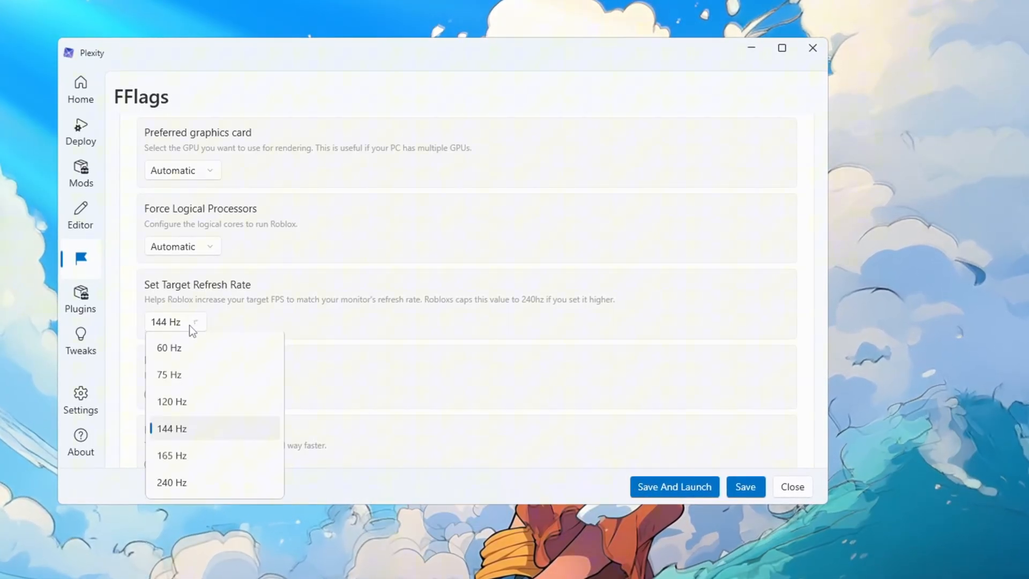
click(172, 428)
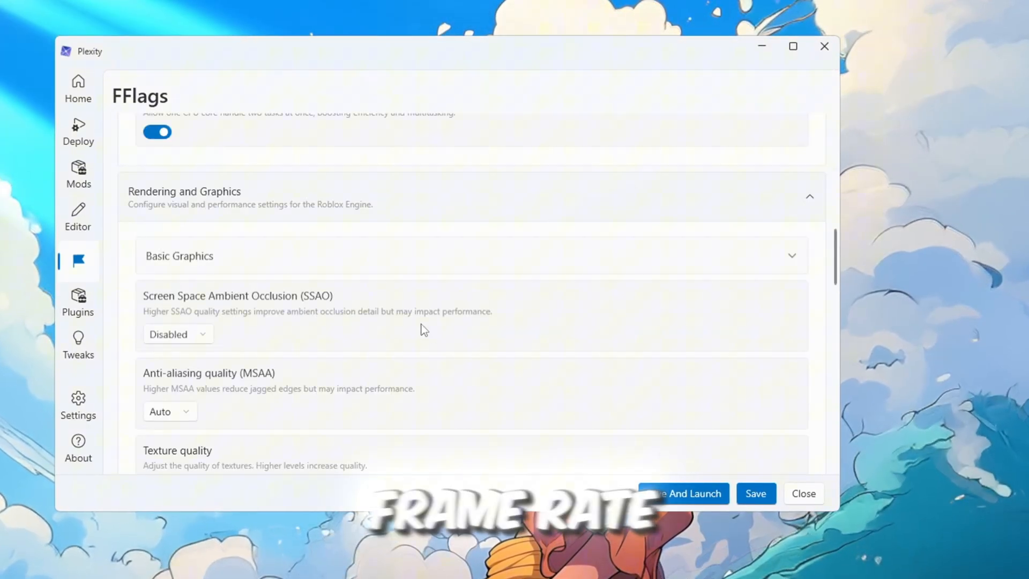
Step: Set texture quality to High and rendering mode to Vulkan
scroll(down, 3)
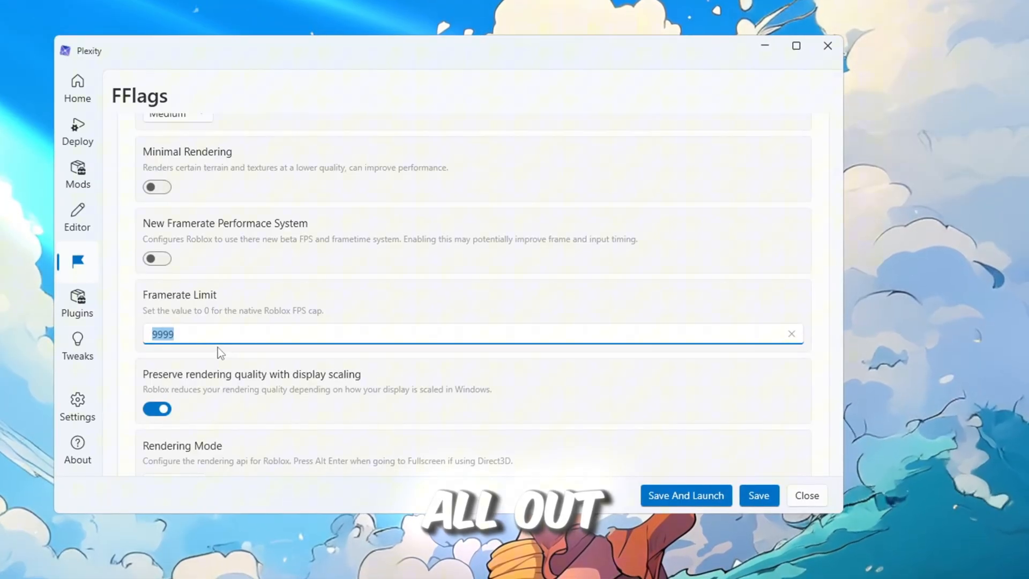
click(177, 286)
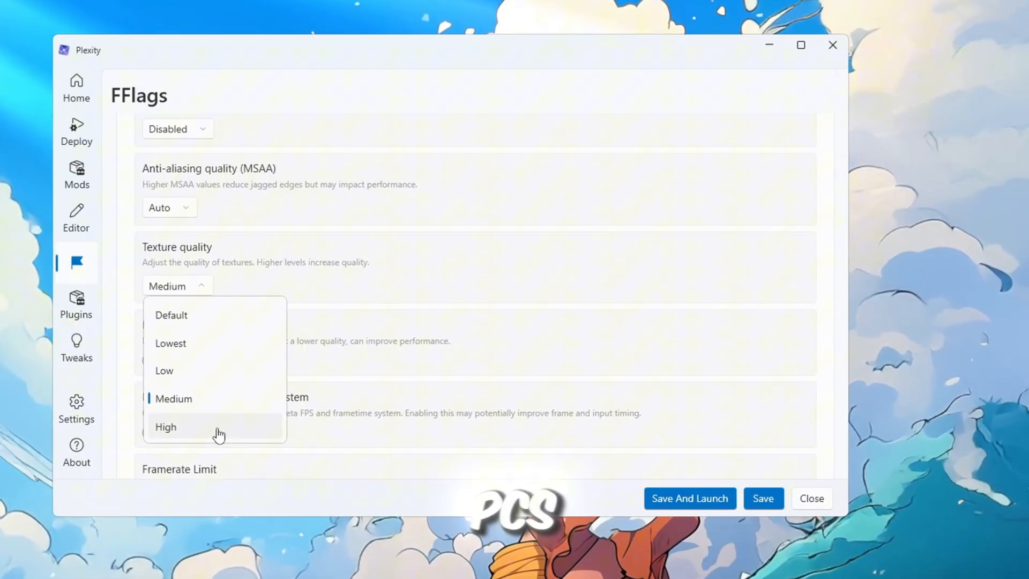
click(165, 427)
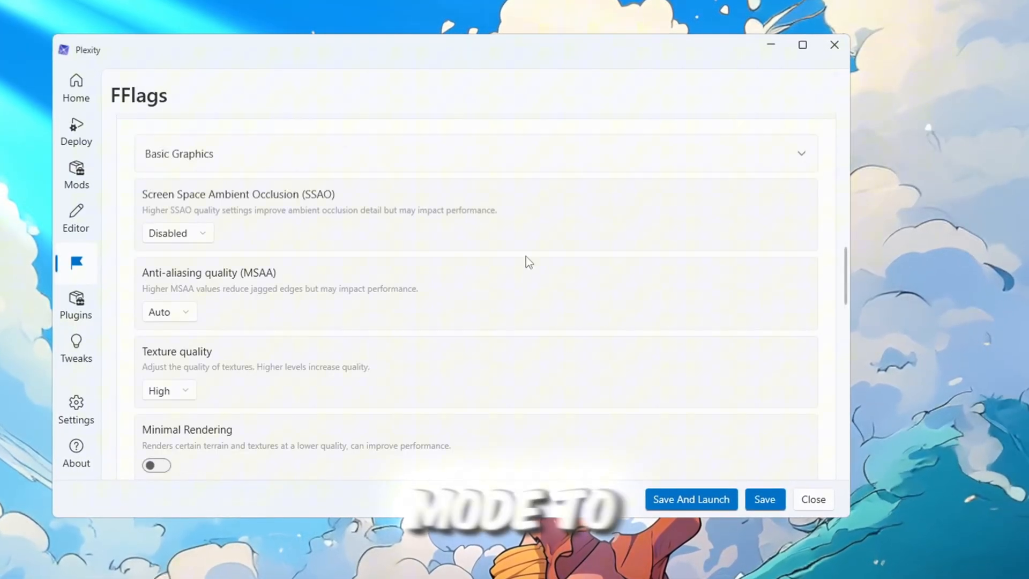
scroll(down, 3)
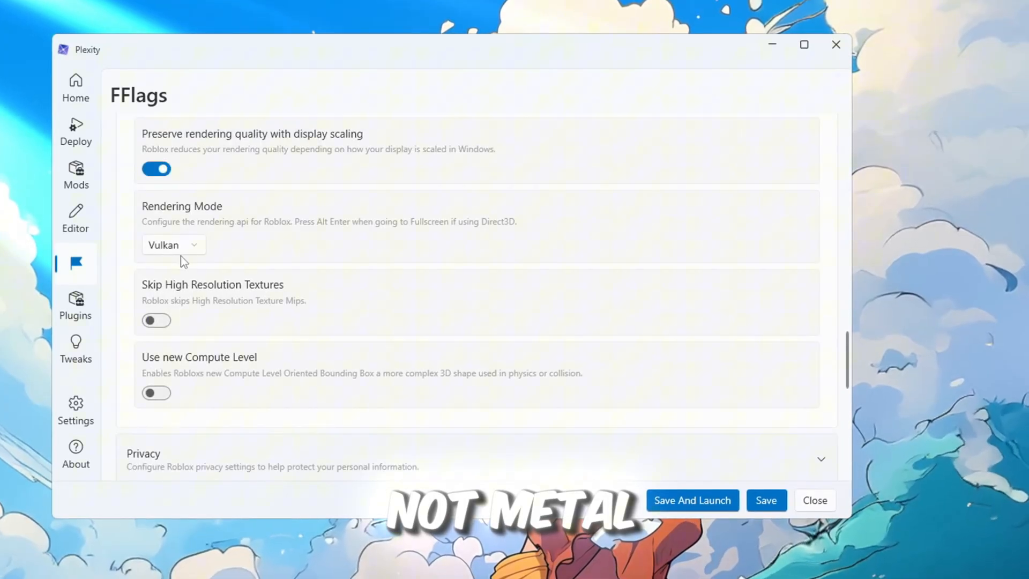
click(75, 306)
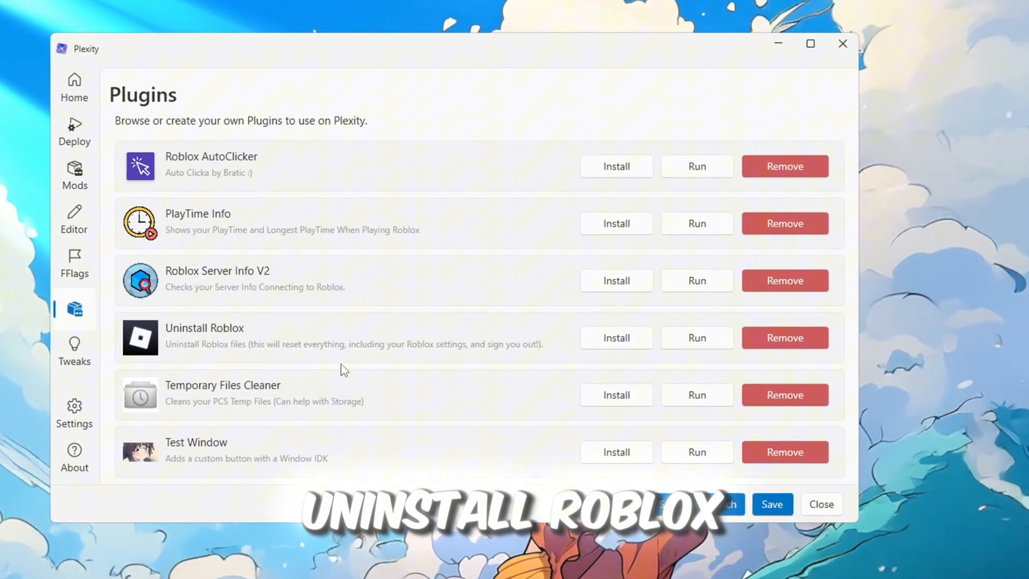
Step: Scroll the Plugins list, then review the Tweaks page of startup and network options
scroll(down, 3)
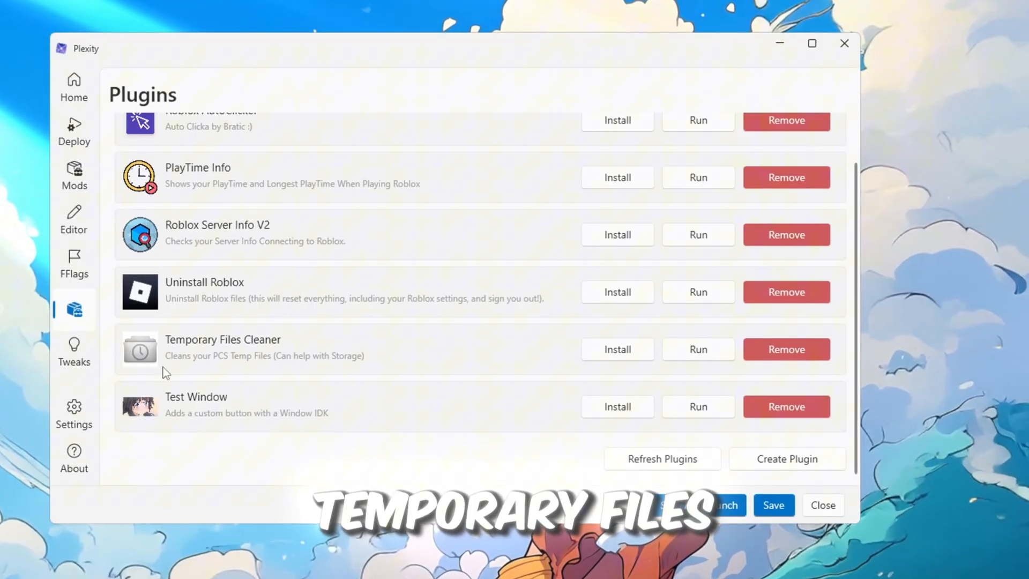
click(74, 352)
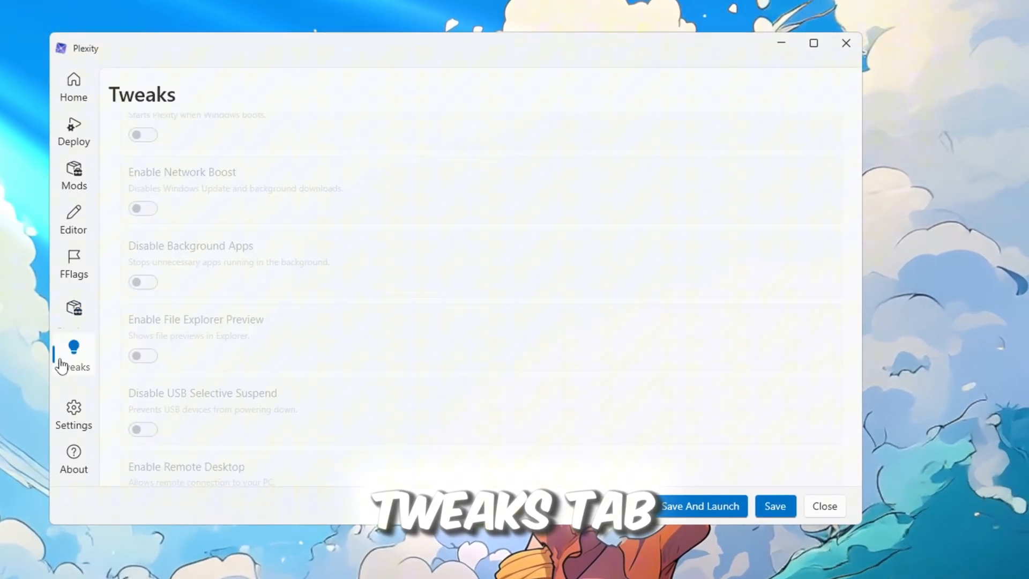
scroll(down, 3)
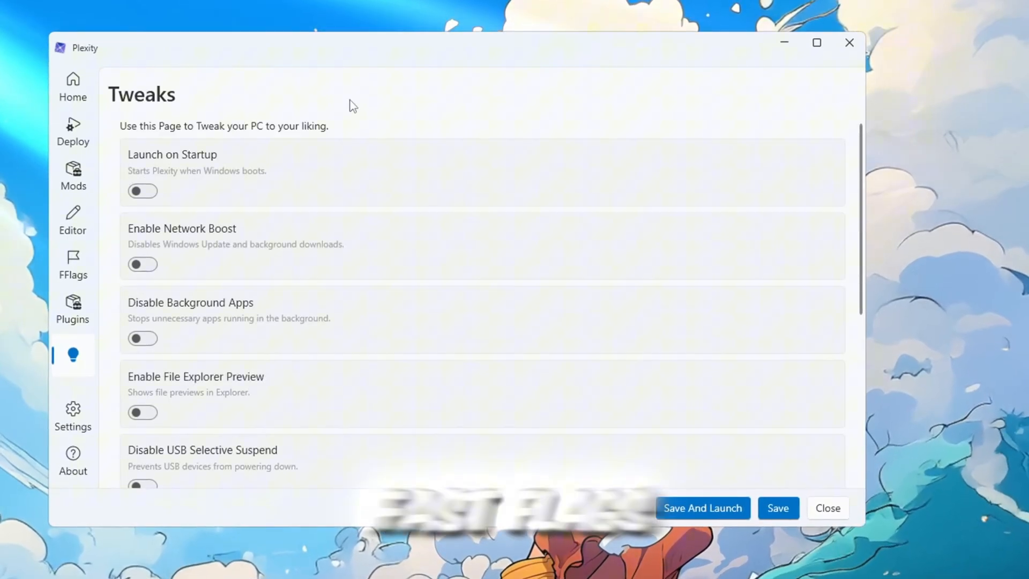
Step: View the fast-flag Editor list, briefly opening and dismissing the Add FFlags dialog
click(73, 220)
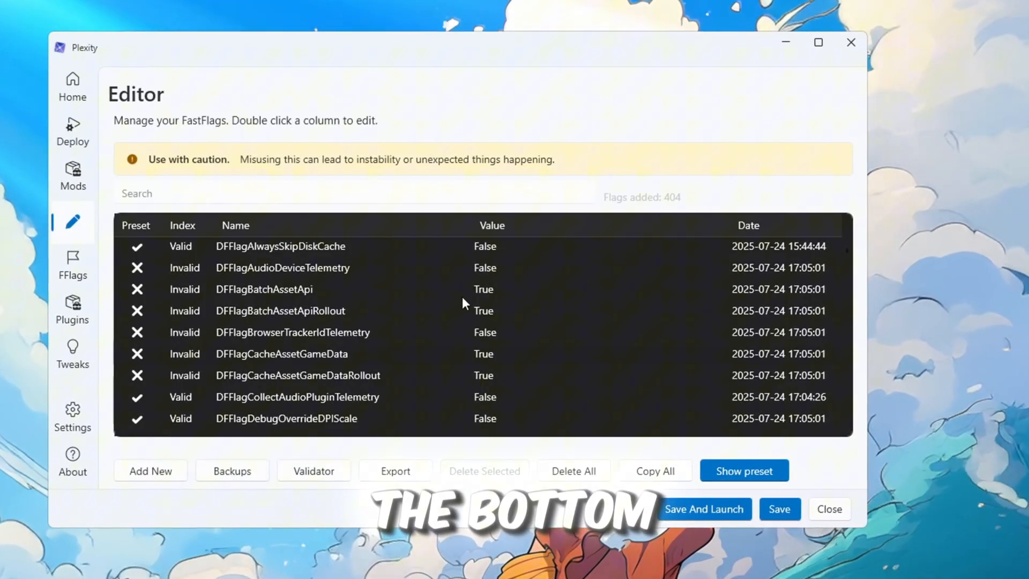
click(150, 470)
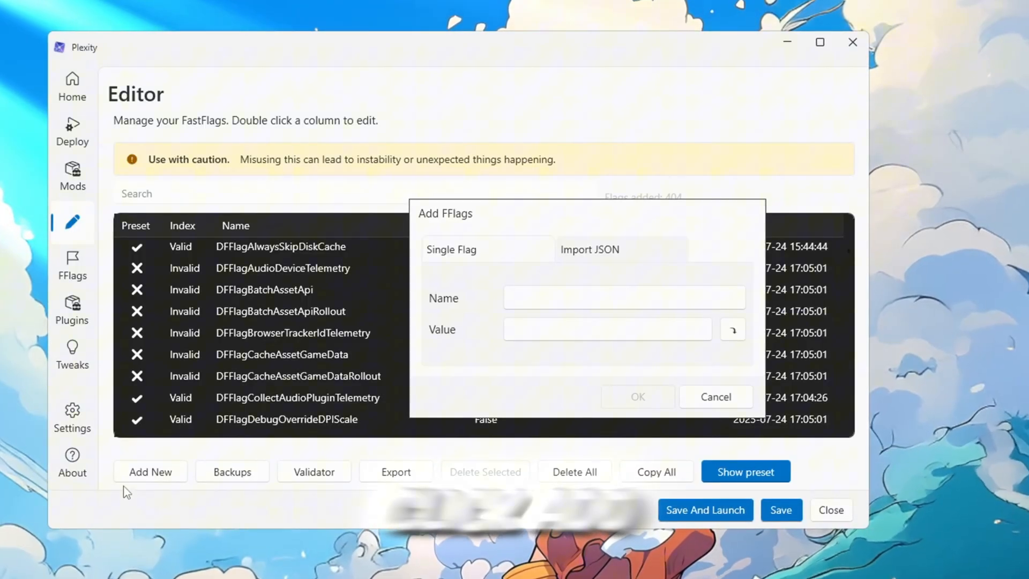
click(590, 249)
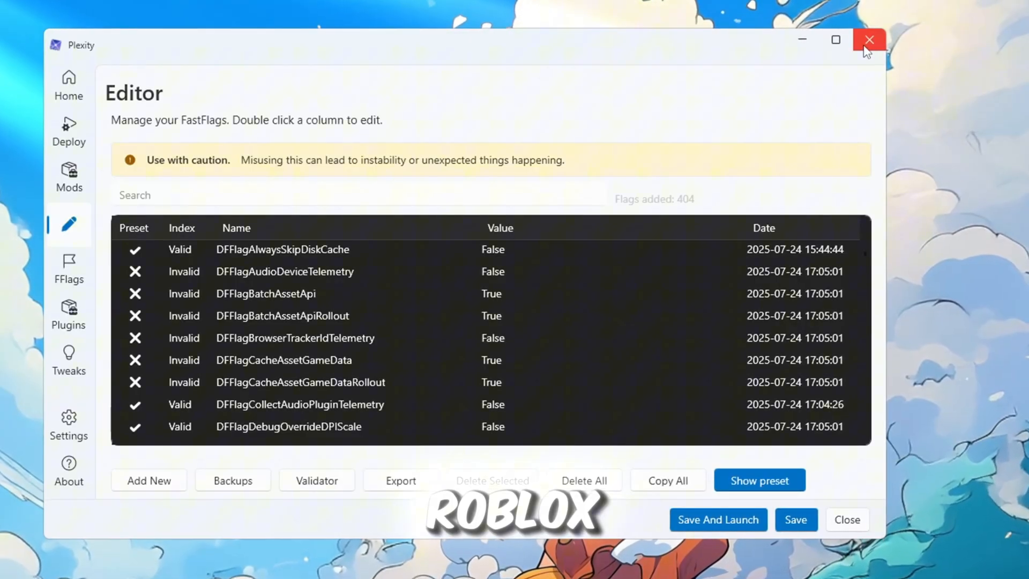
Step: Close Plexity, browse GearUP Booster's Games catalog and return to the Home list
click(869, 39)
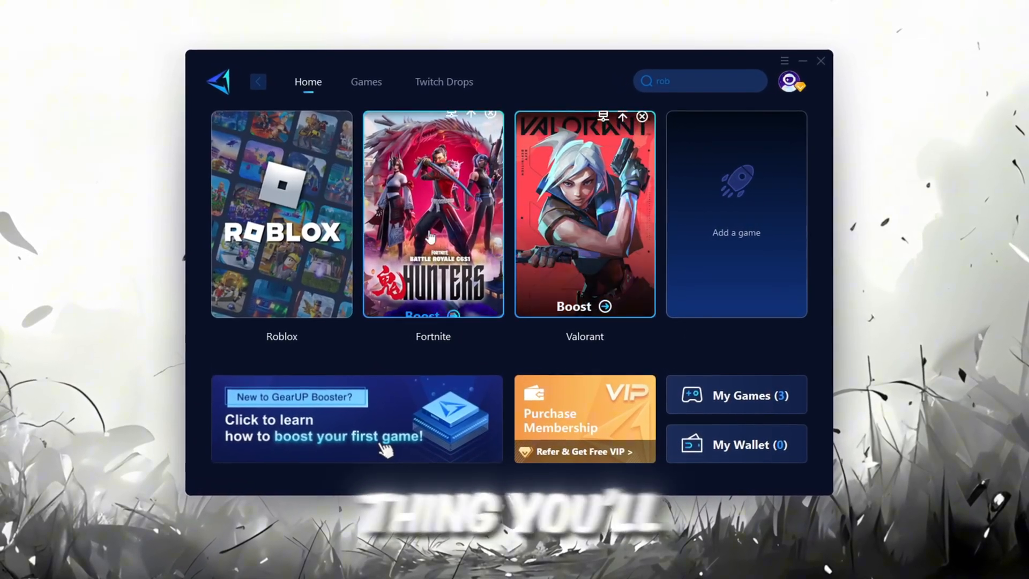
click(792, 82)
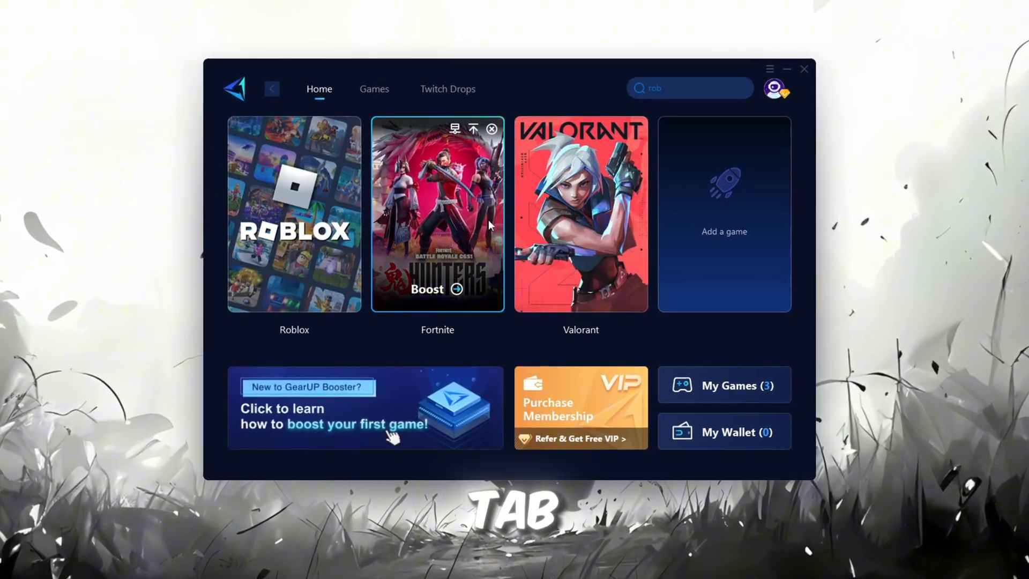
click(374, 89)
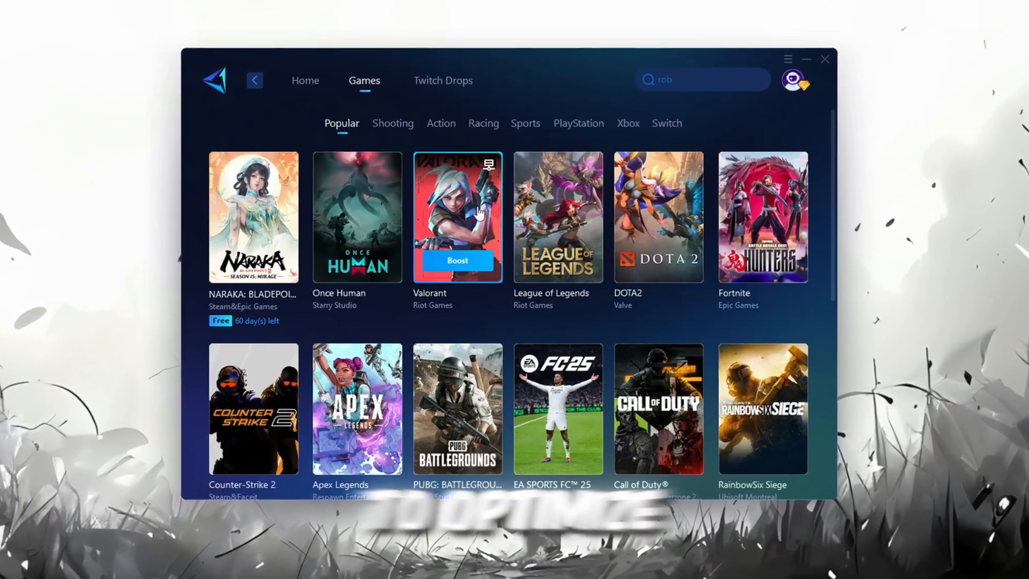
click(298, 76)
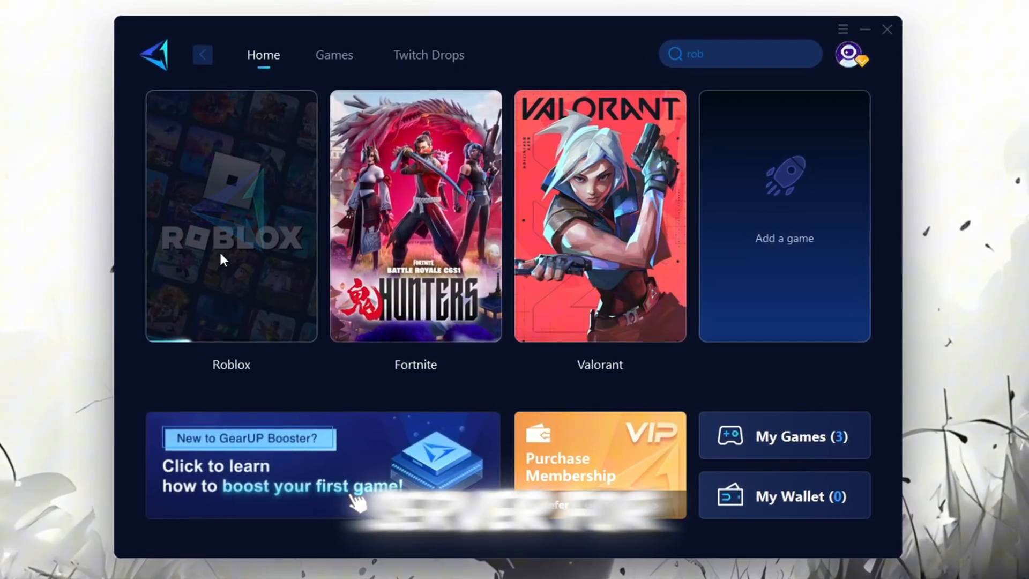
Step: Boost Roblox, keeping server region and node on Auto after reviewing both lists
click(231, 216)
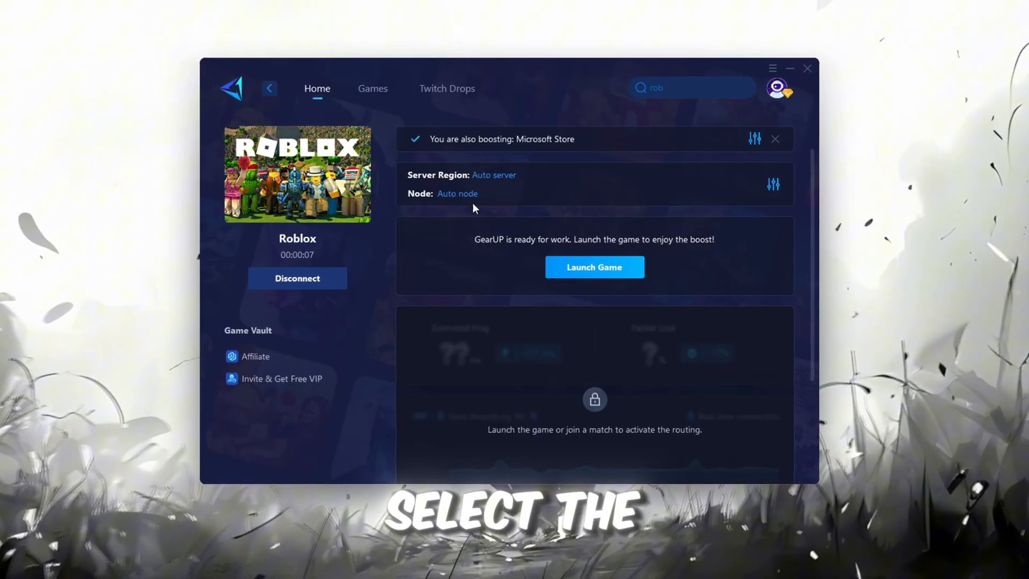
click(493, 174)
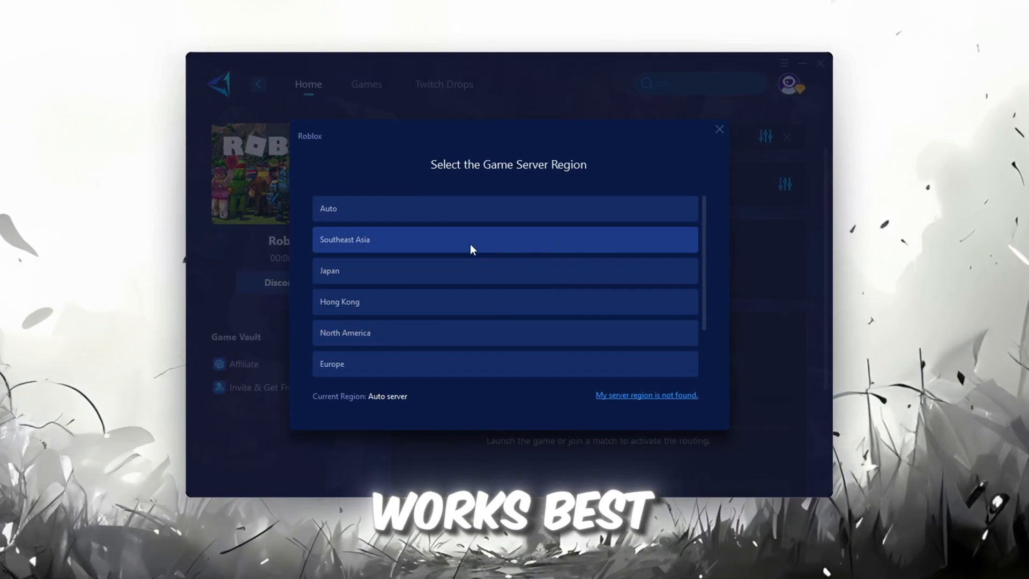
click(719, 128)
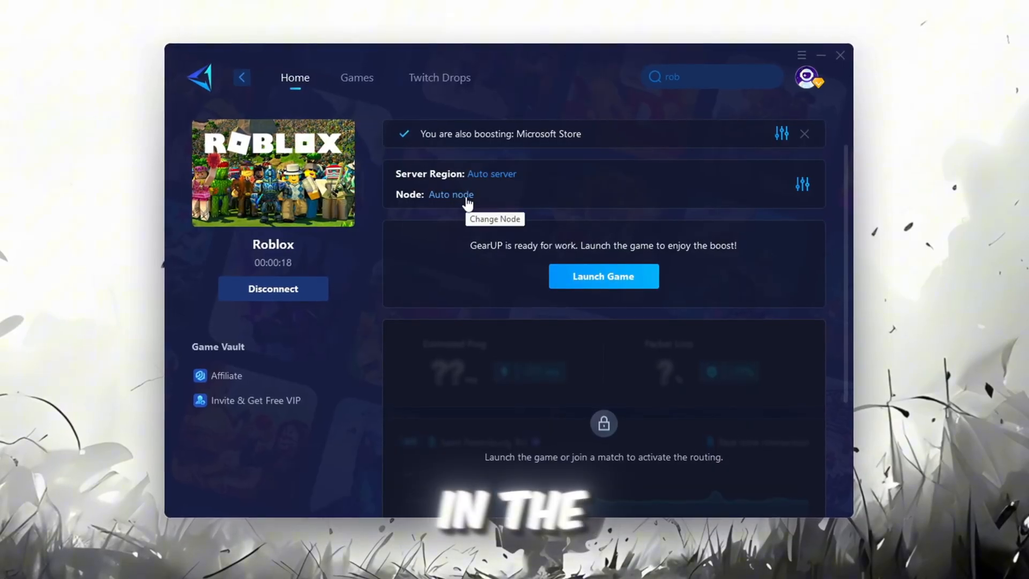
click(452, 194)
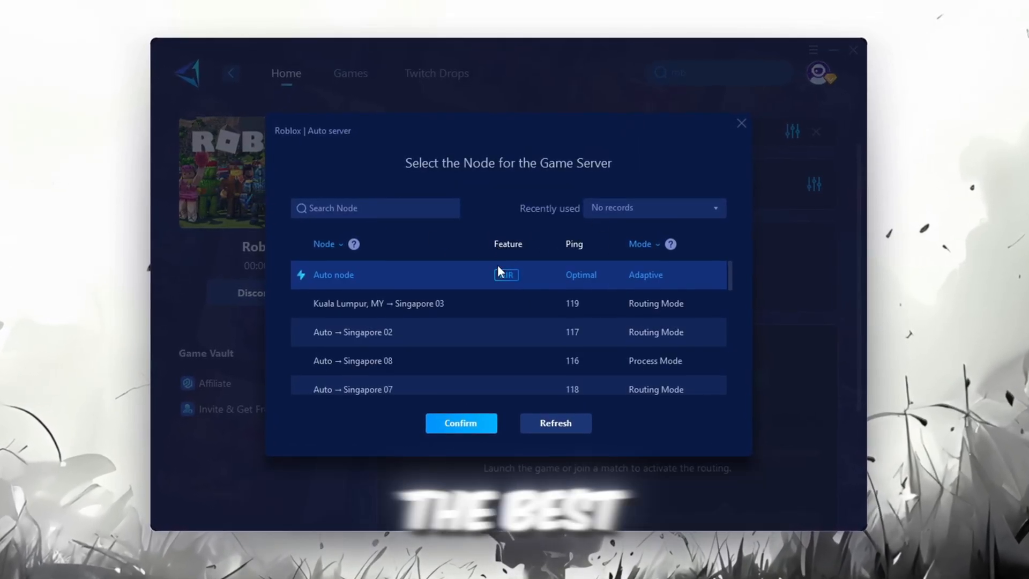
click(460, 422)
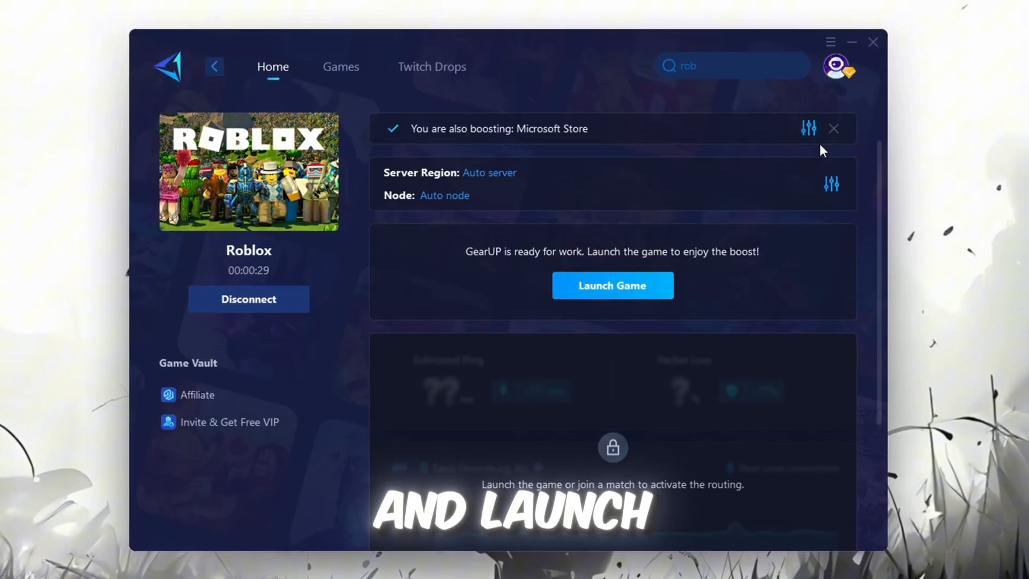
click(612, 285)
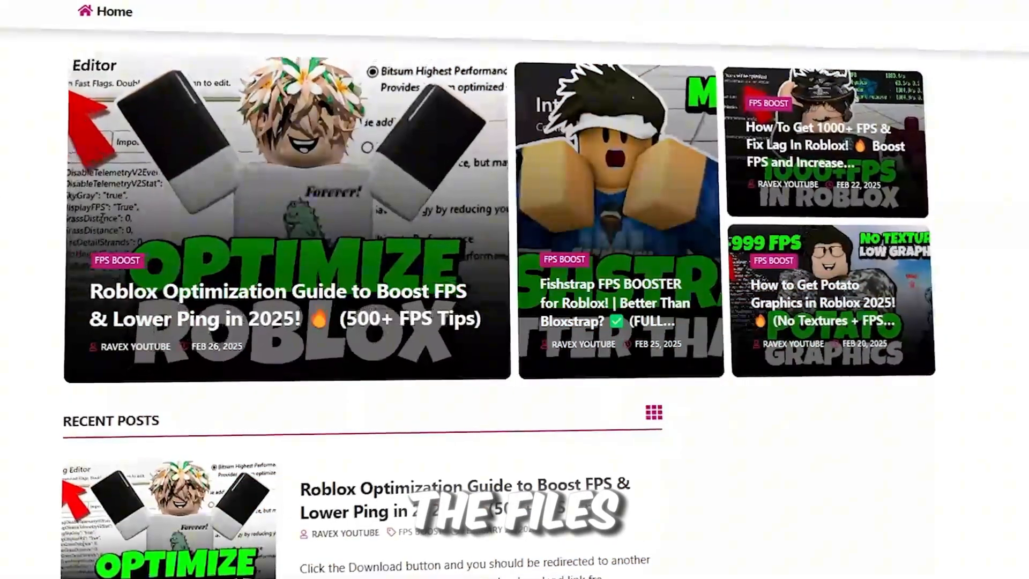
Step: Launch Froststrap from its shortcut in the 2-FrostStrap & Fast Flags folder
scroll(down, 3)
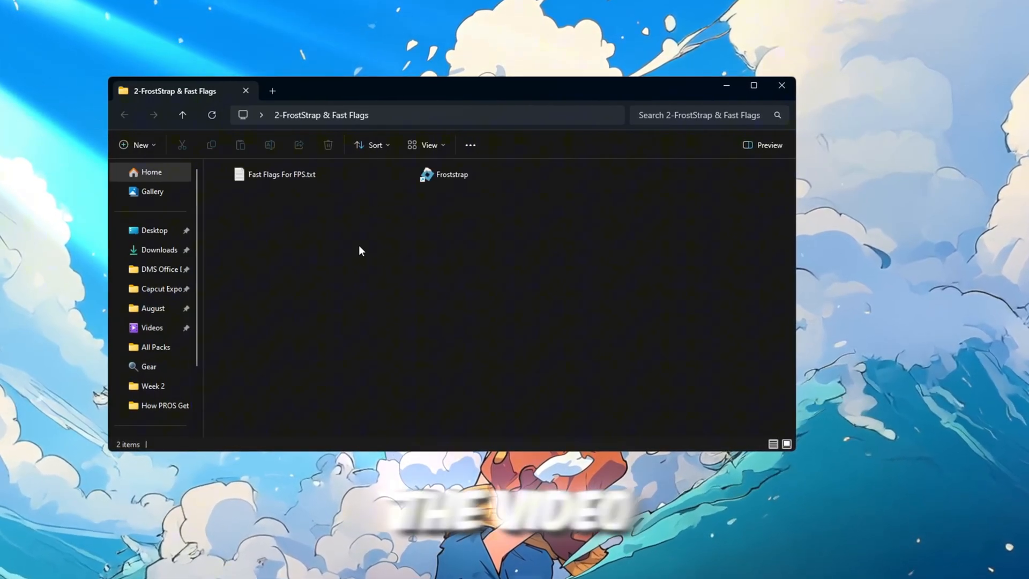
click(429, 145)
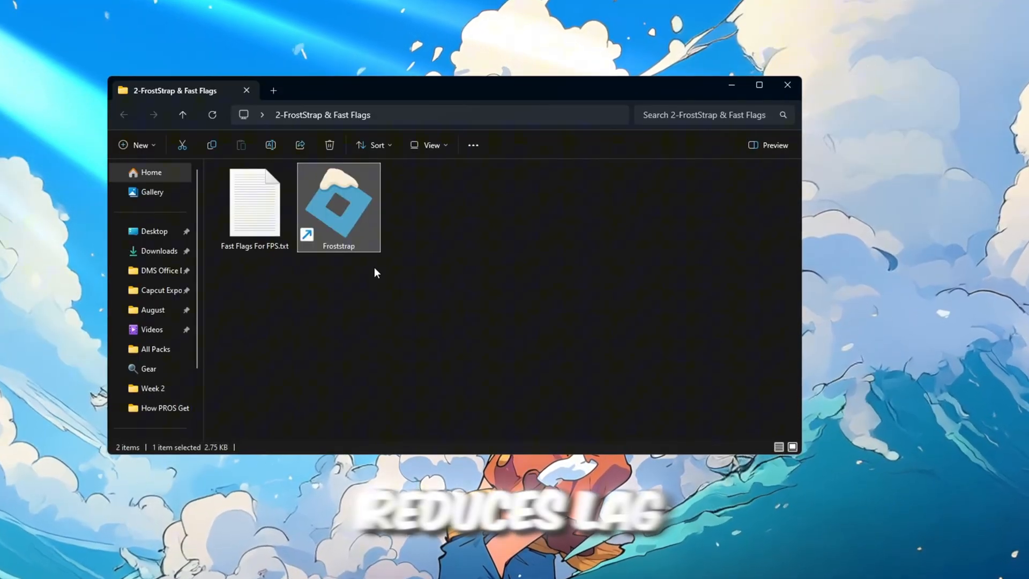
mouse_move(420, 272)
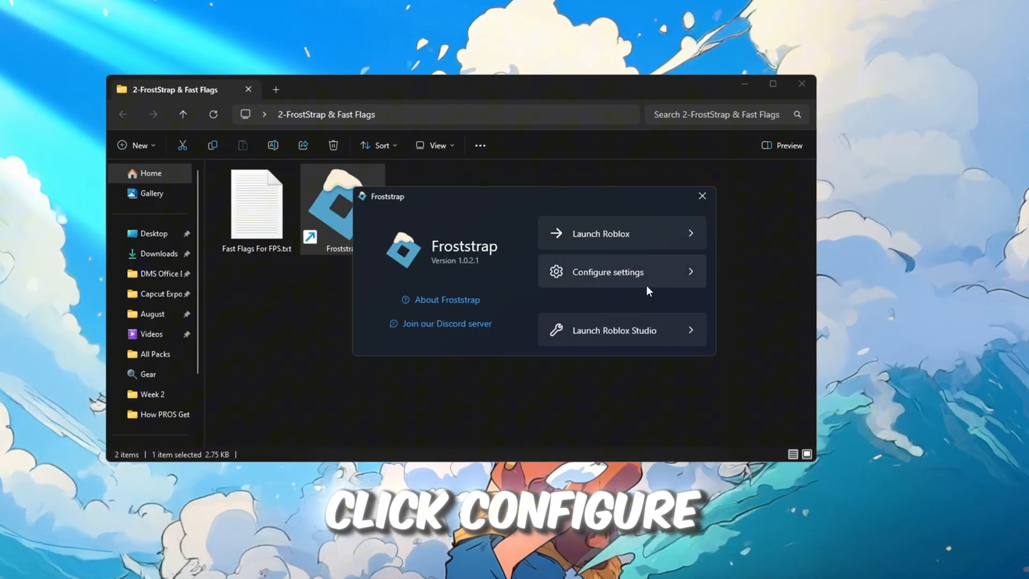
Step: In Bootstrapper settings, have the Cleaner delete cache, logs and Froststrap logs after 2 months
click(607, 271)
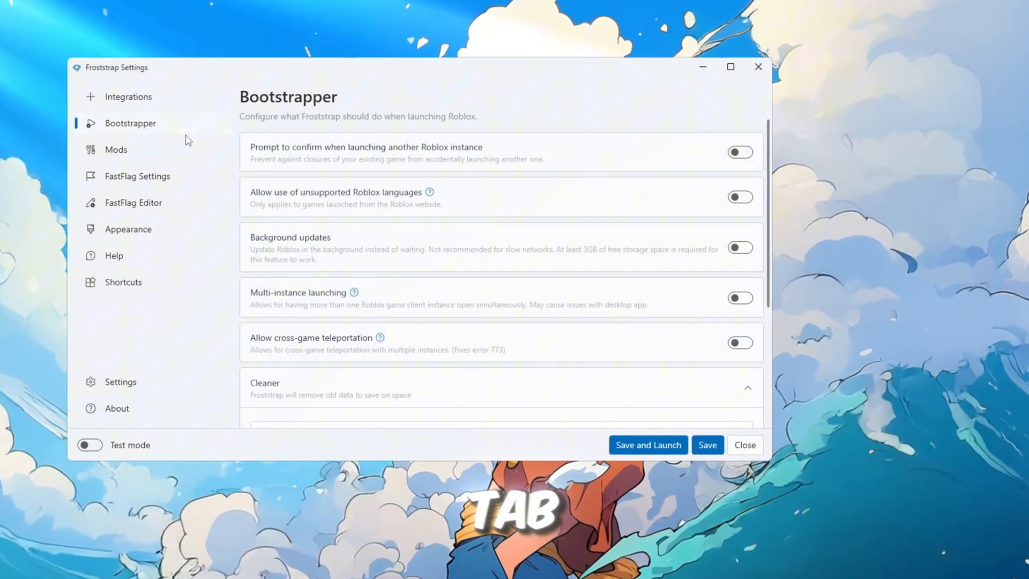
scroll(down, 3)
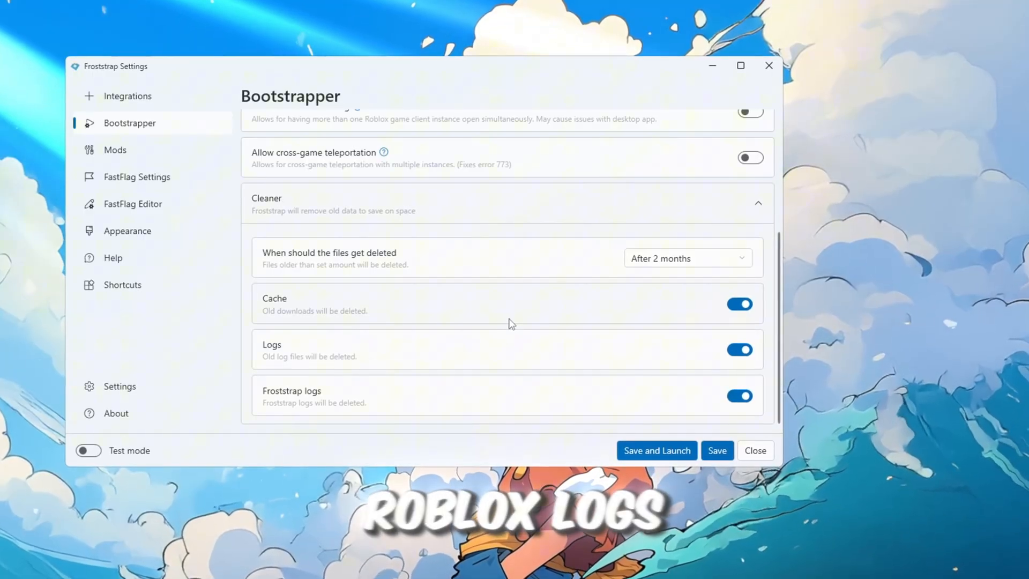
click(687, 258)
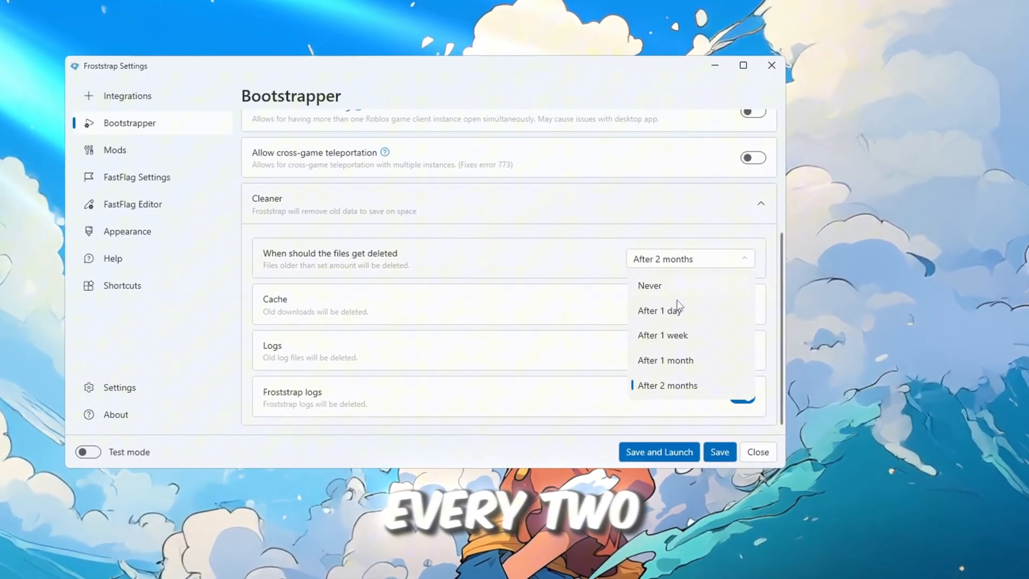
click(667, 384)
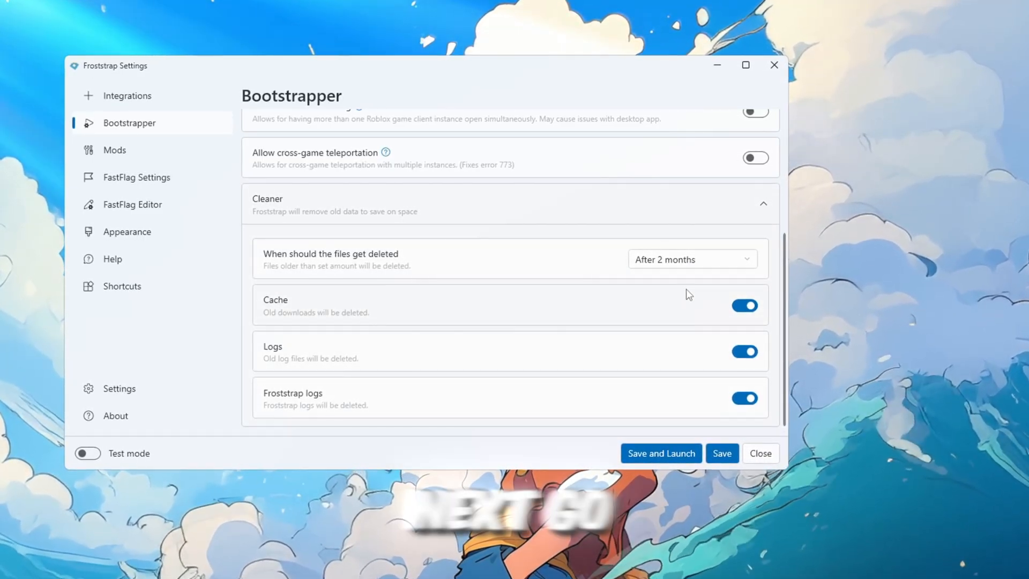
Step: In FastFlag Settings, force 8 logical CPU cores
click(137, 177)
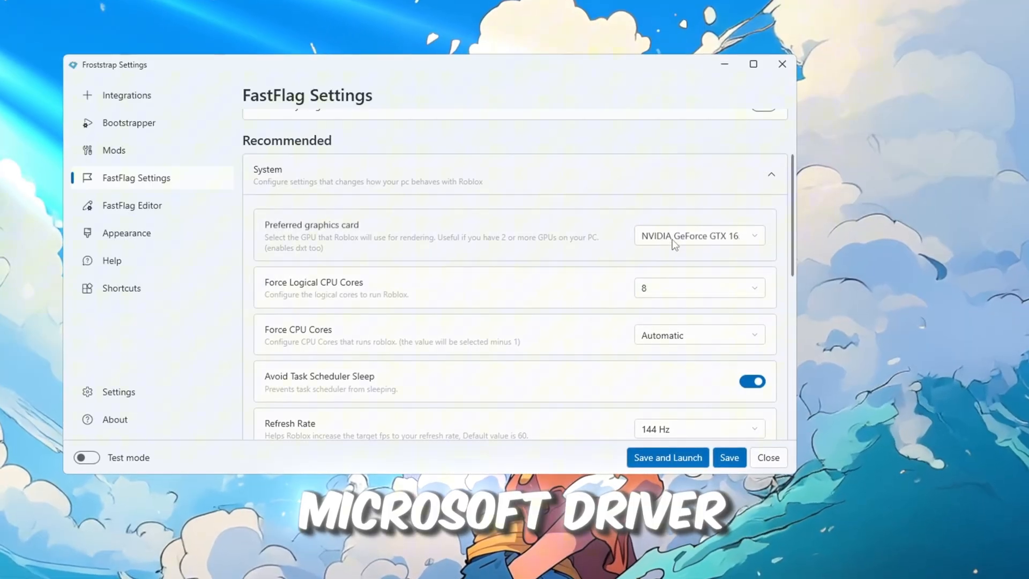
click(699, 288)
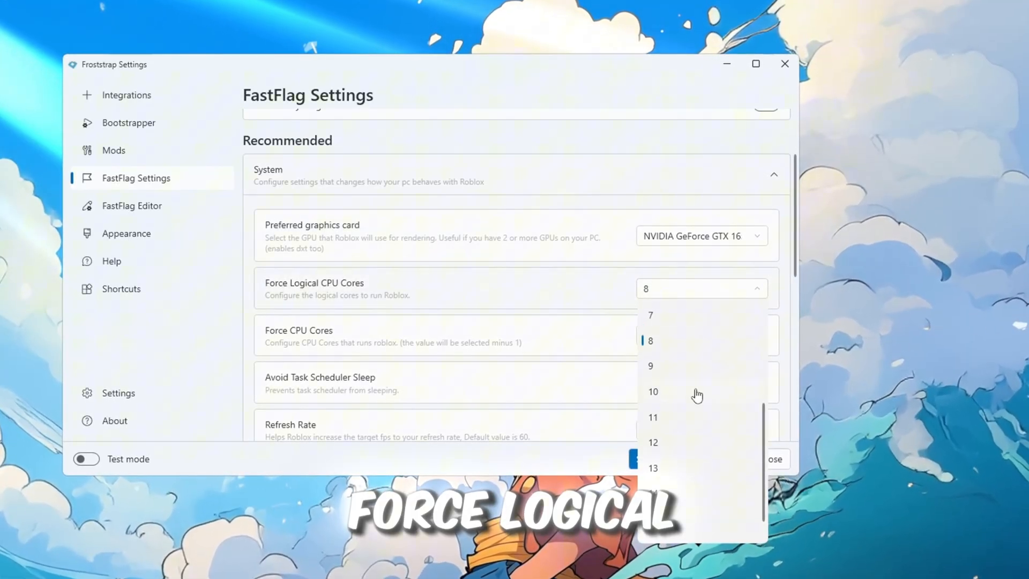
click(649, 339)
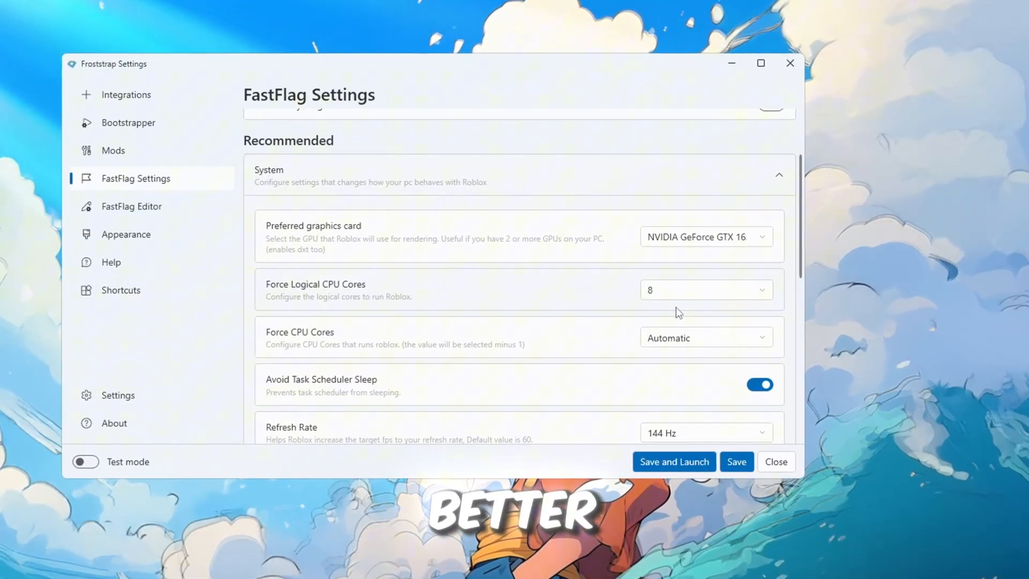
scroll(down, 3)
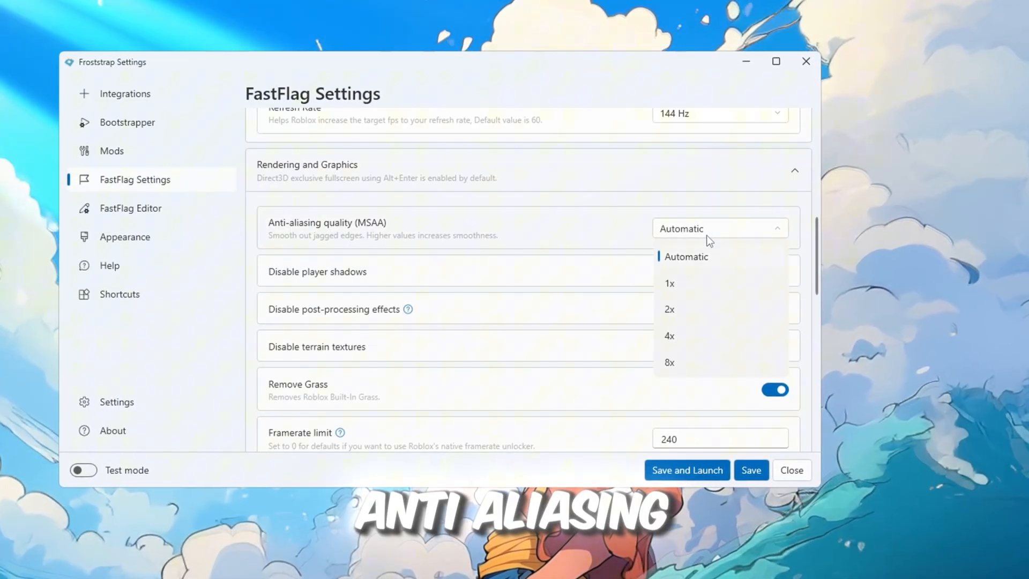
Step: Set the framerate limit to 9999 and choose Unified (Phase 4) lighting
click(668, 309)
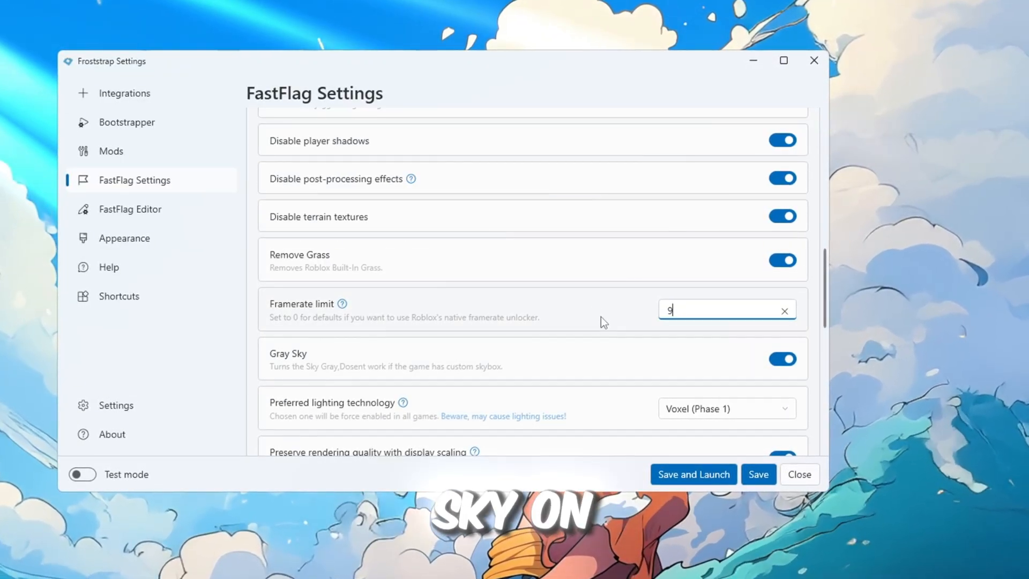
text(999)
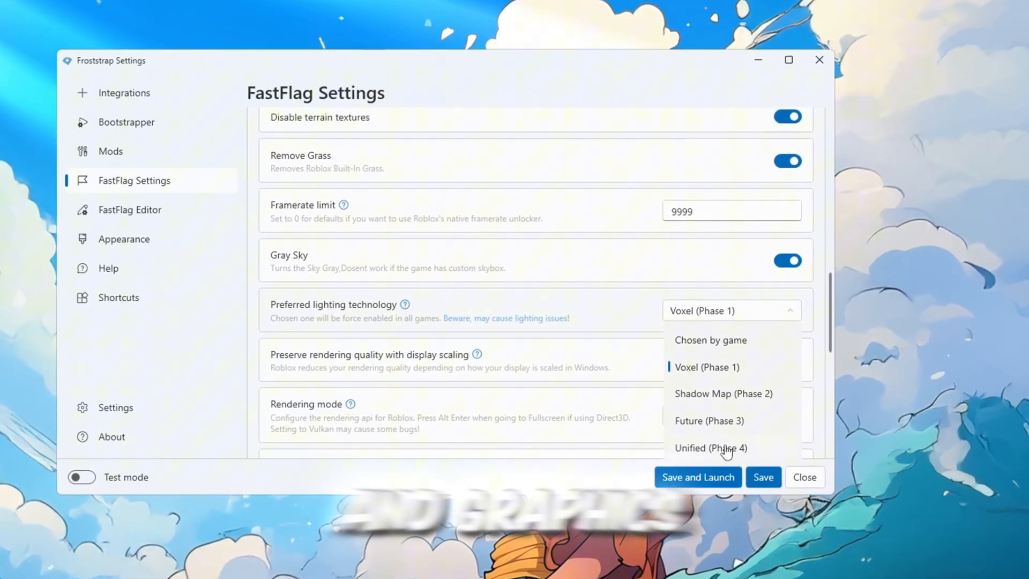
click(710, 448)
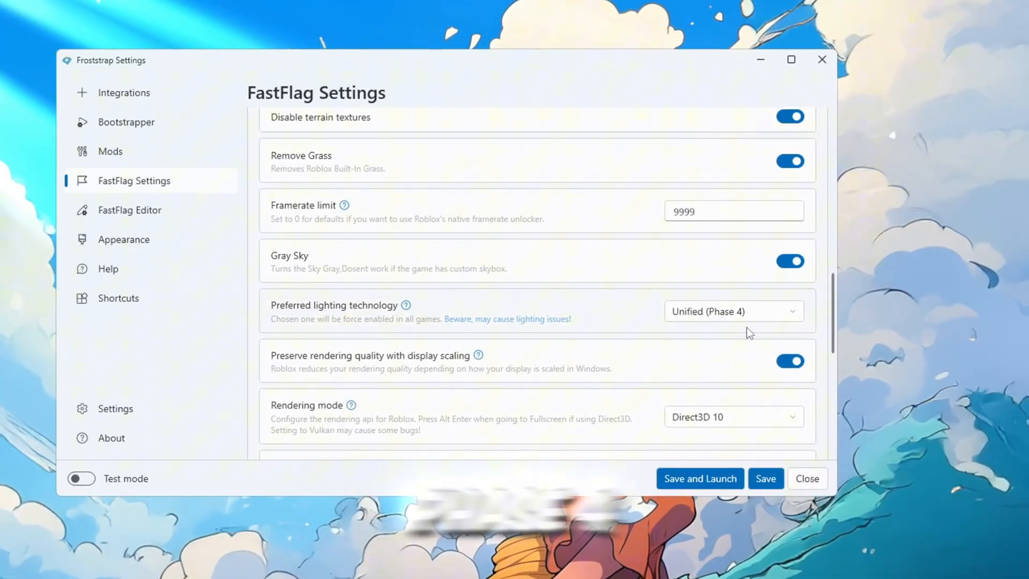
Step: Switch the rendering mode to Vulkan
scroll(down, 3)
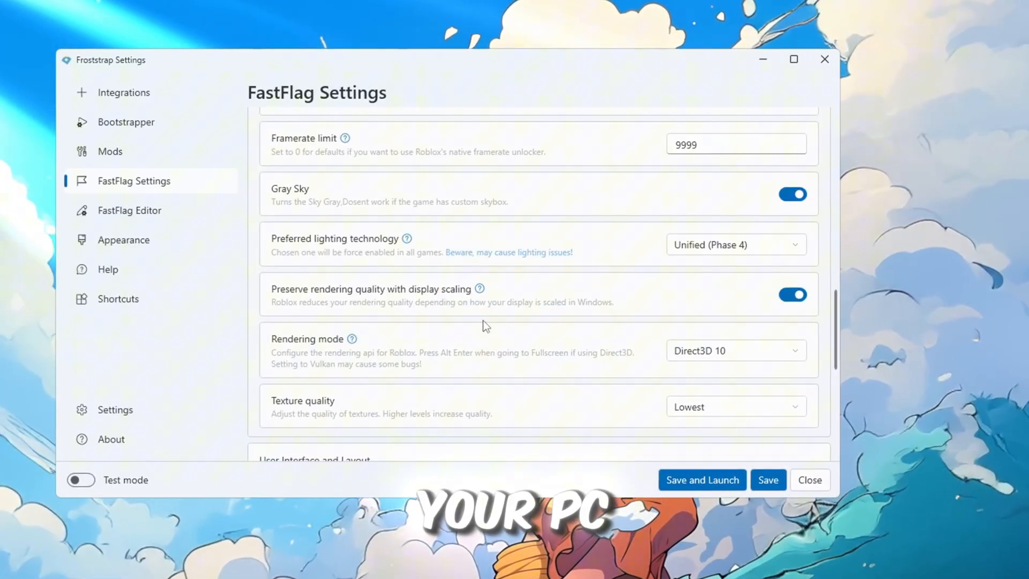
click(735, 349)
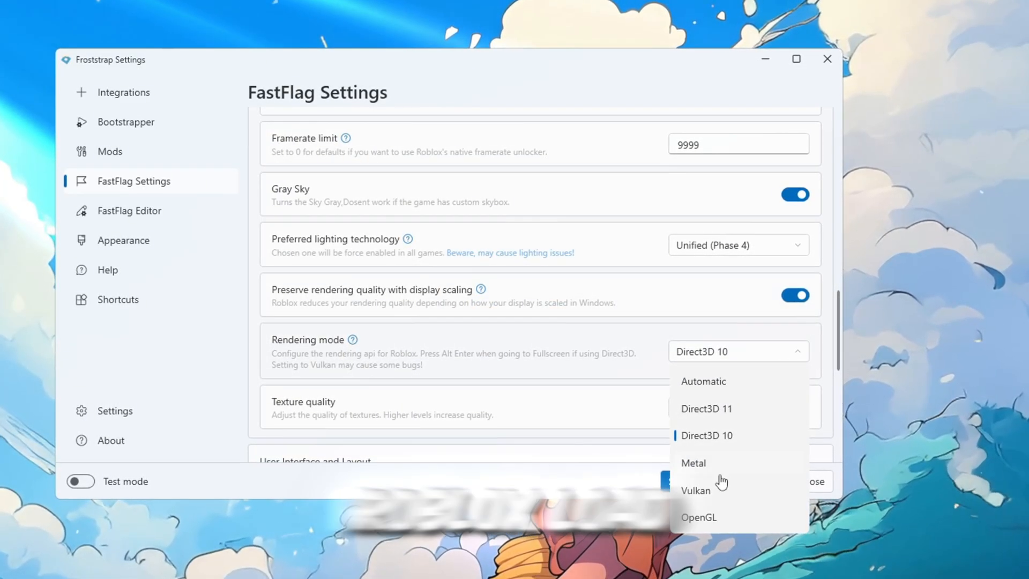
click(697, 490)
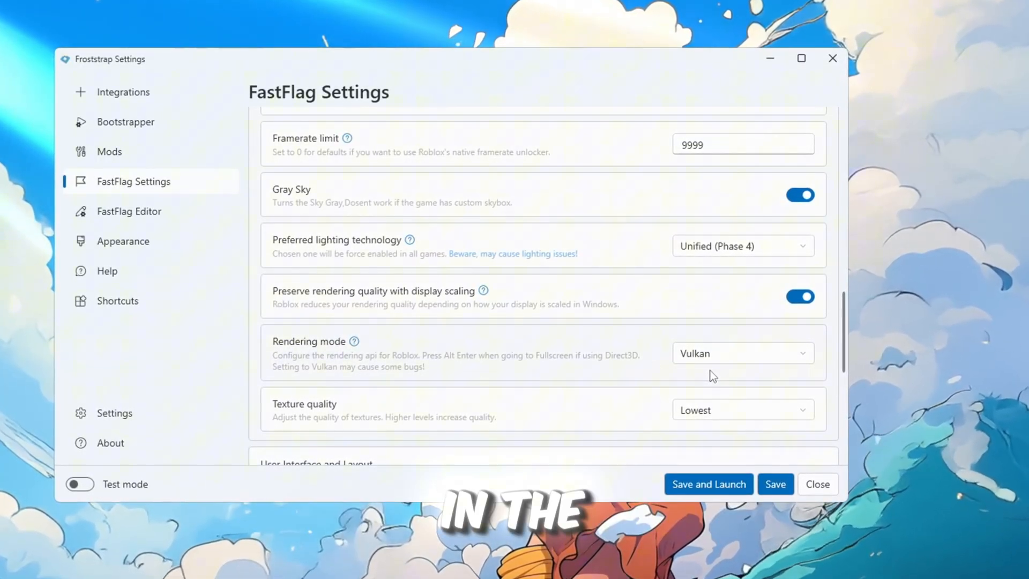
Step: Set dynamic resolution to 1080p
scroll(down, 3)
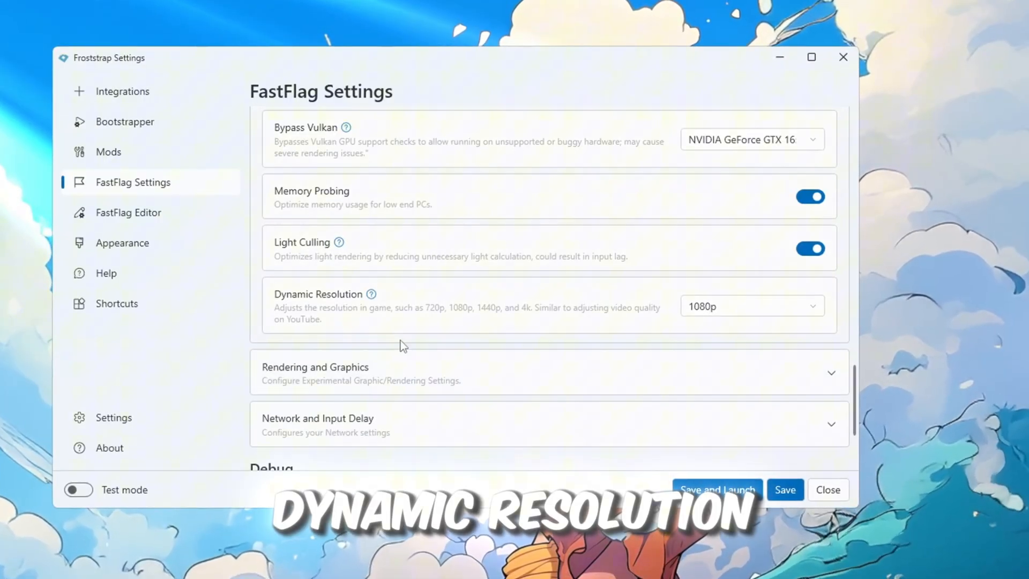
click(752, 306)
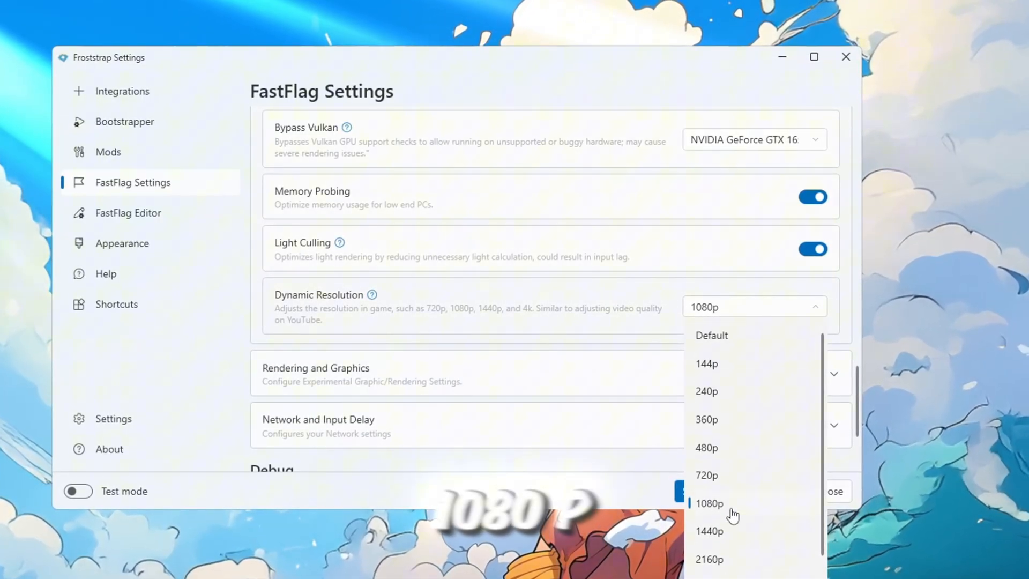
click(710, 504)
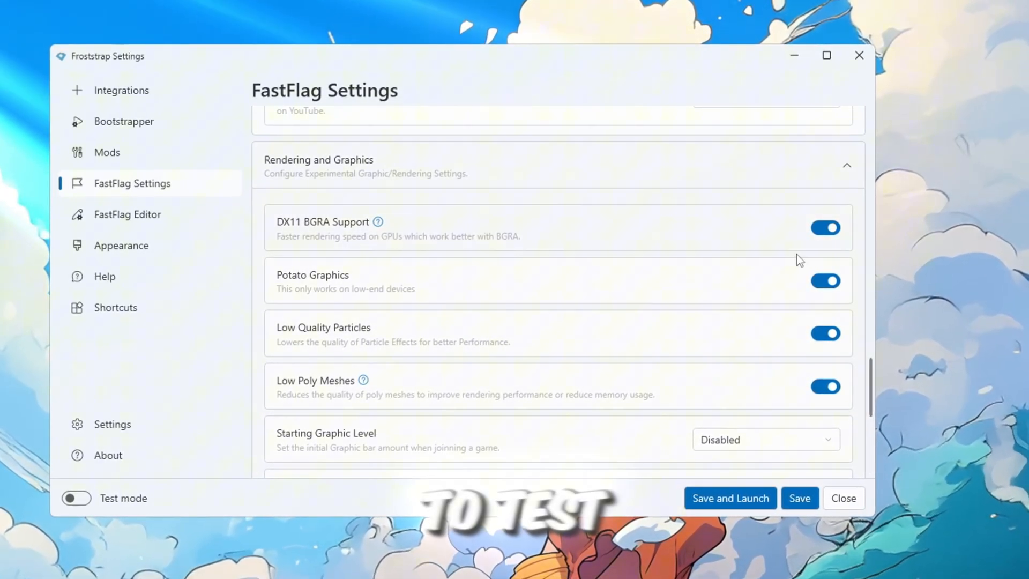
Step: Enable the rendering and network flags with texture skipping 4x, buffer array length 1480 and MTU size 900
scroll(down, 3)
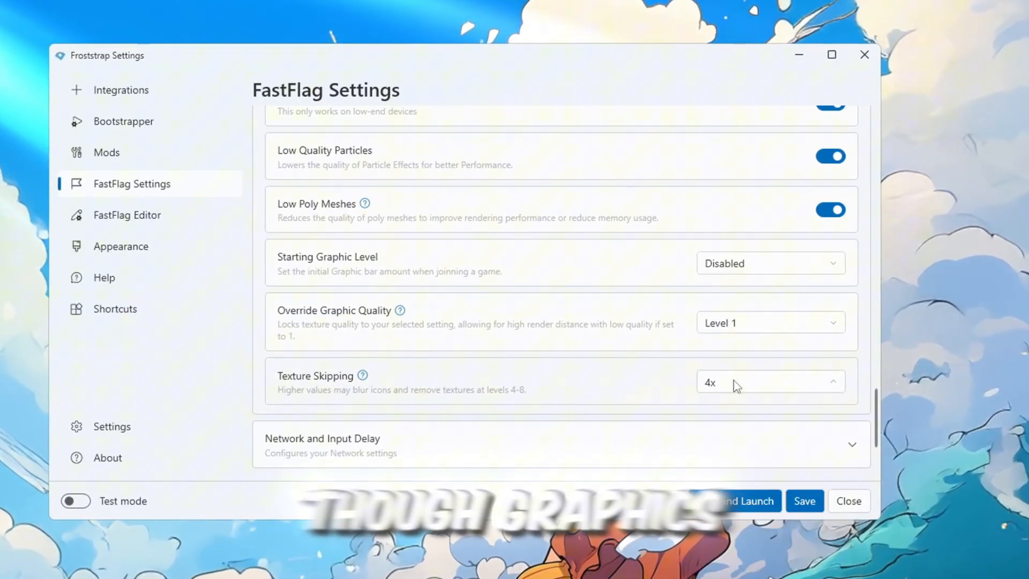
scroll(down, 3)
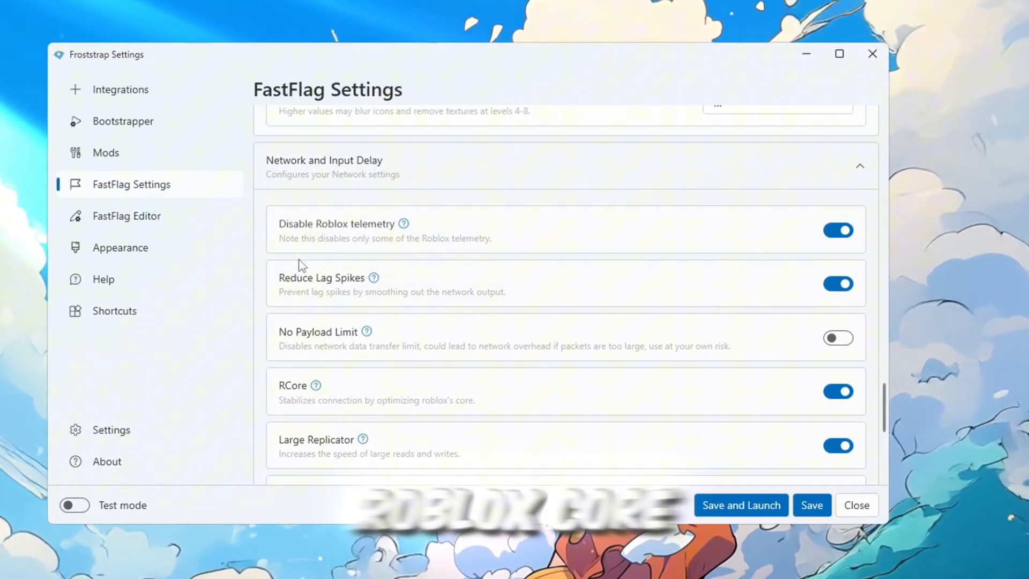
scroll(down, 3)
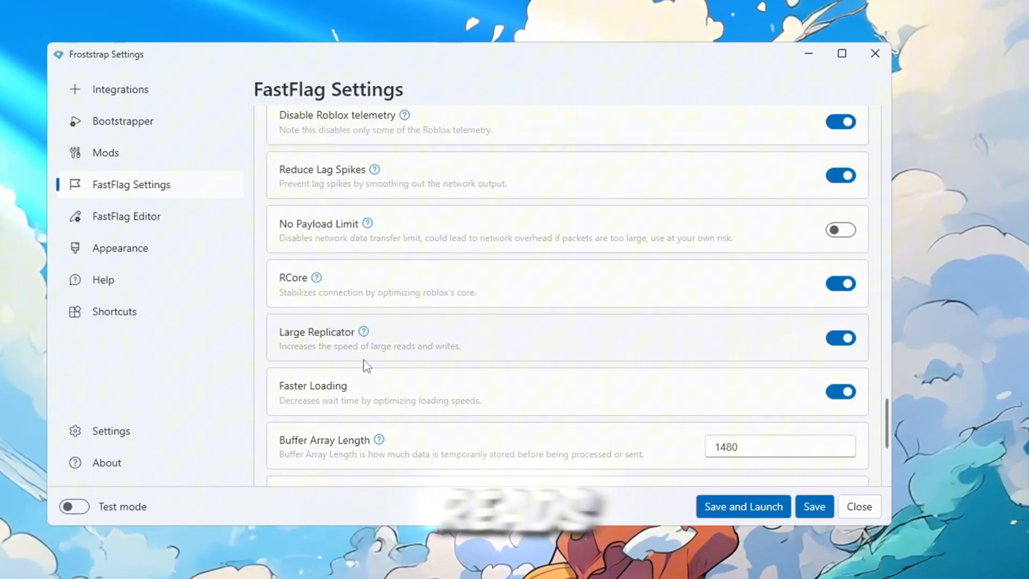
scroll(down, 3)
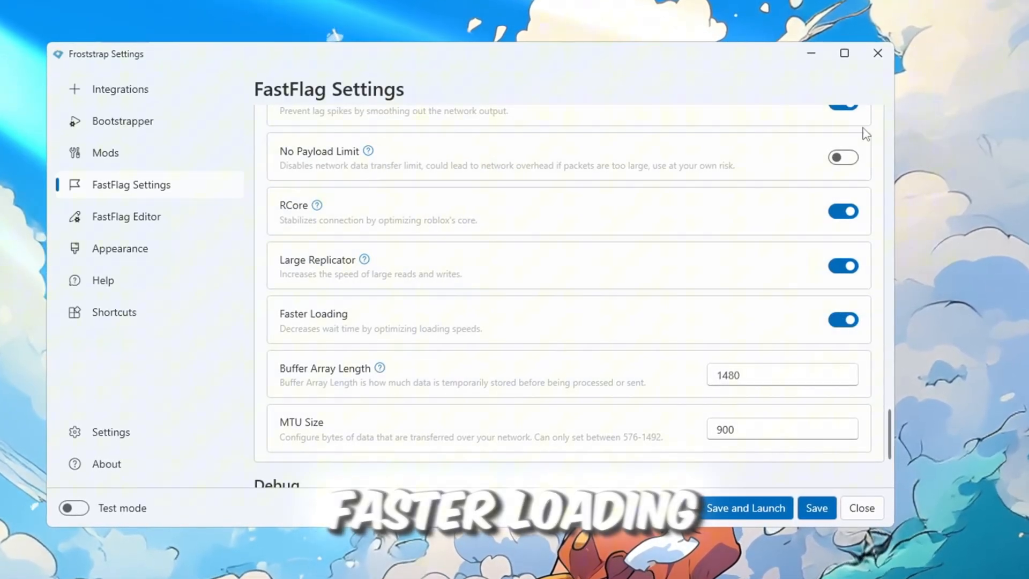
scroll(down, 3)
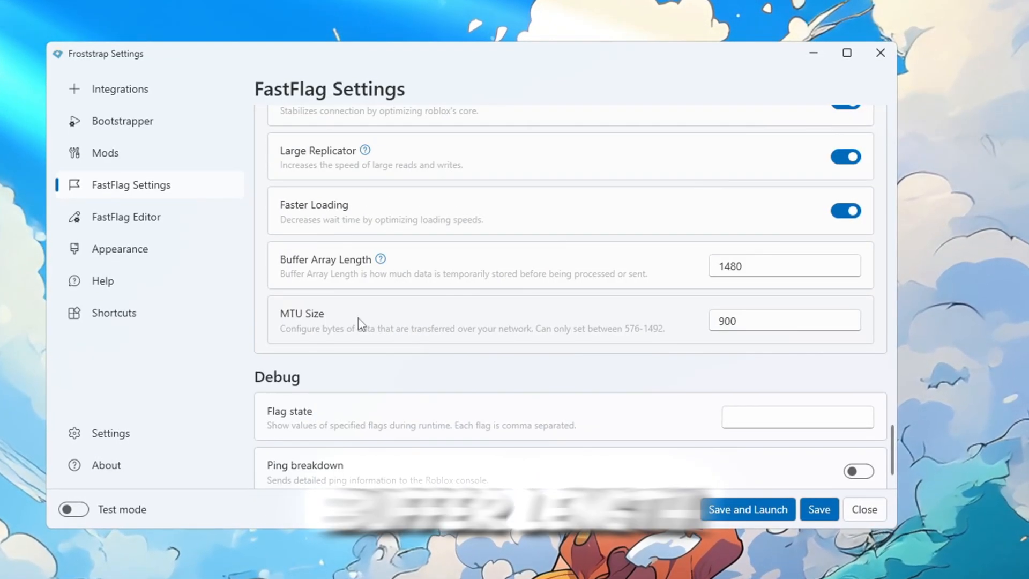
click(785, 266)
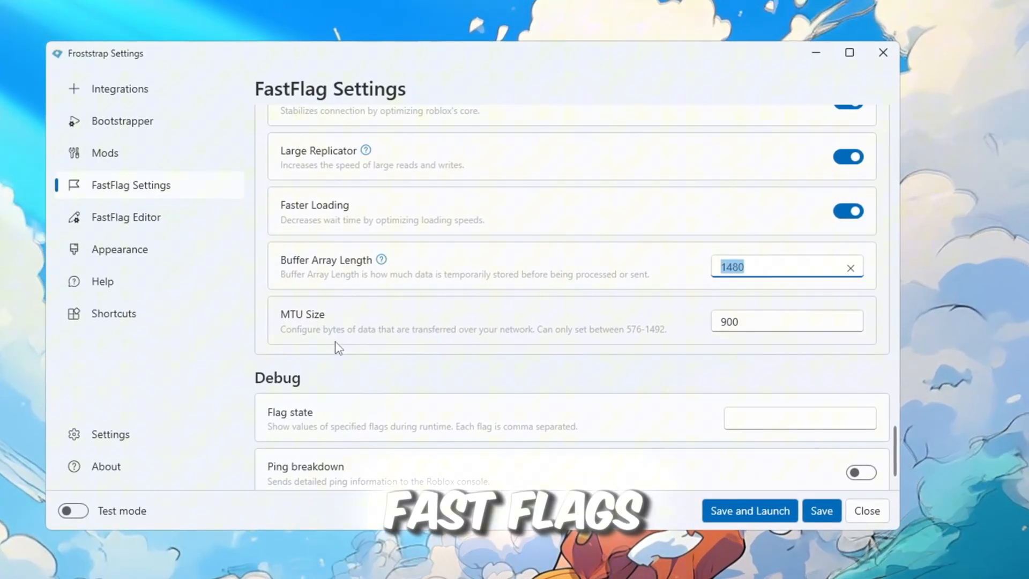
Step: Import the pasted JSON list of extra fast flags into the FastFlag Editor
click(126, 217)
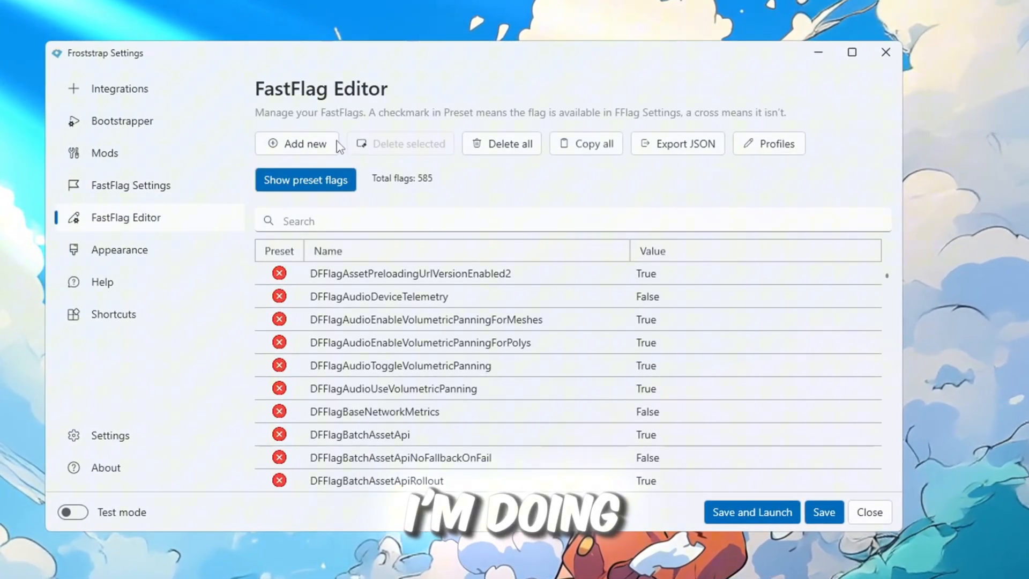
click(297, 143)
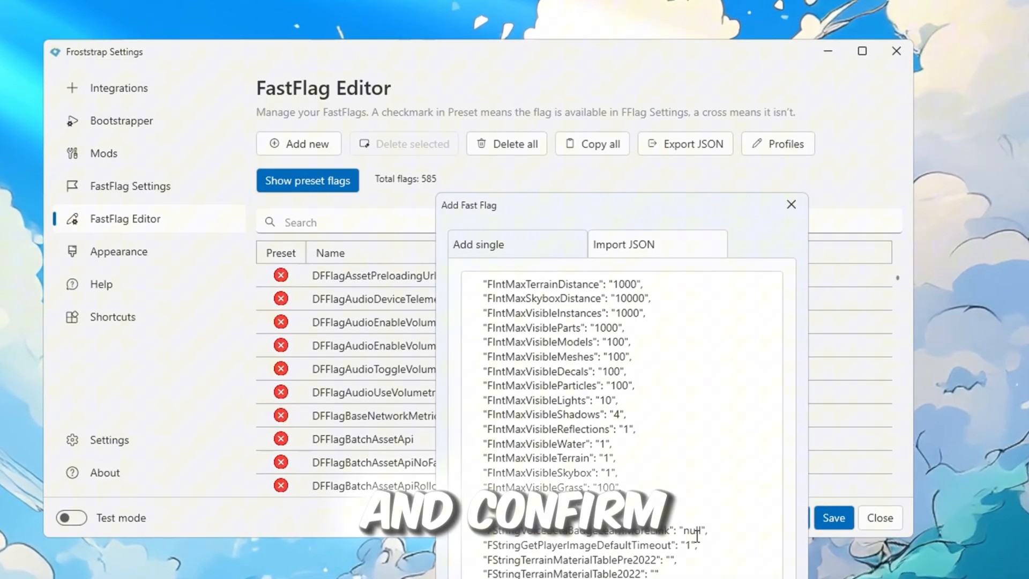
click(118, 251)
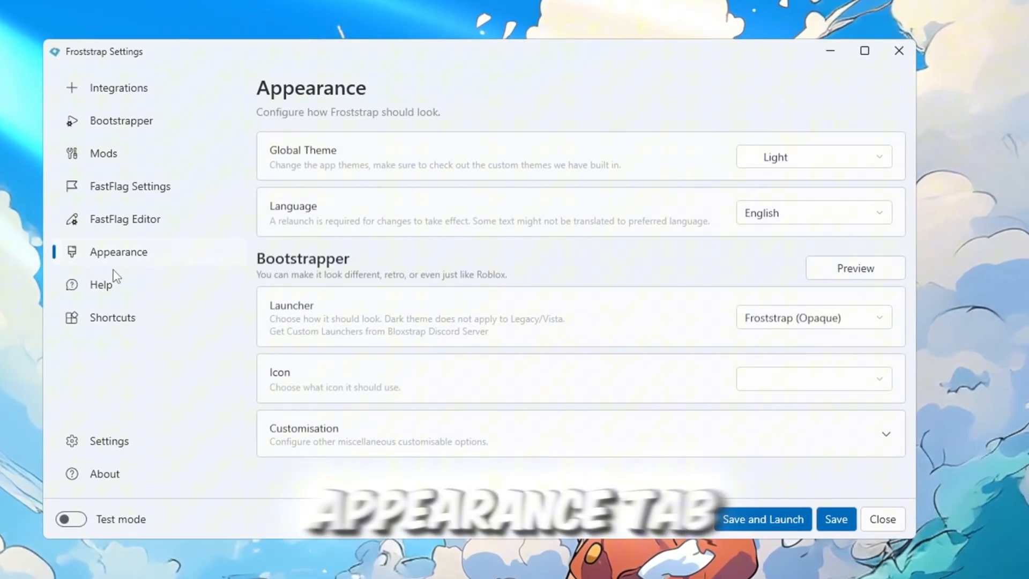
Step: Set the global theme to Classic Dark, then save and launch Roblox
click(813, 156)
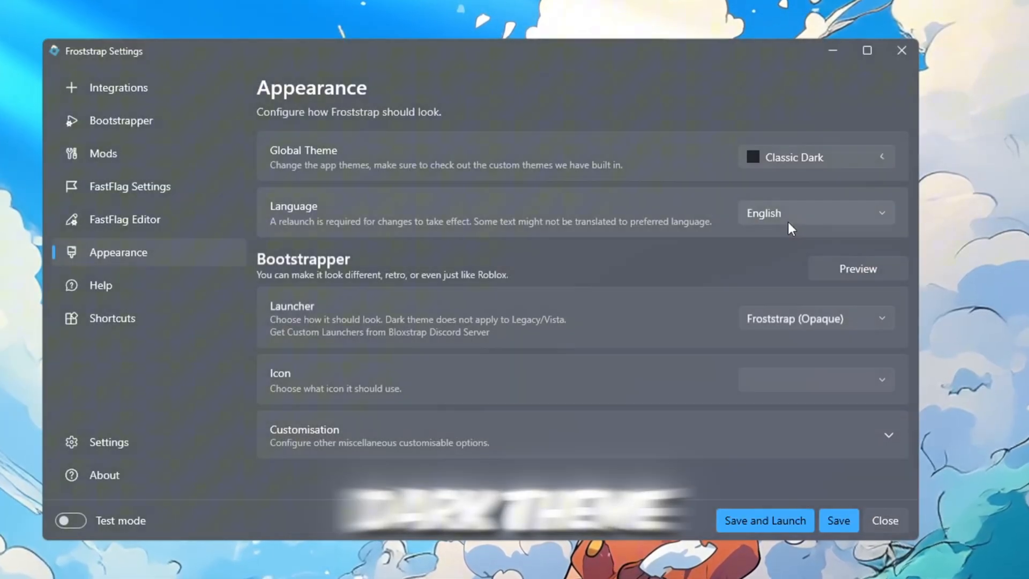
click(815, 157)
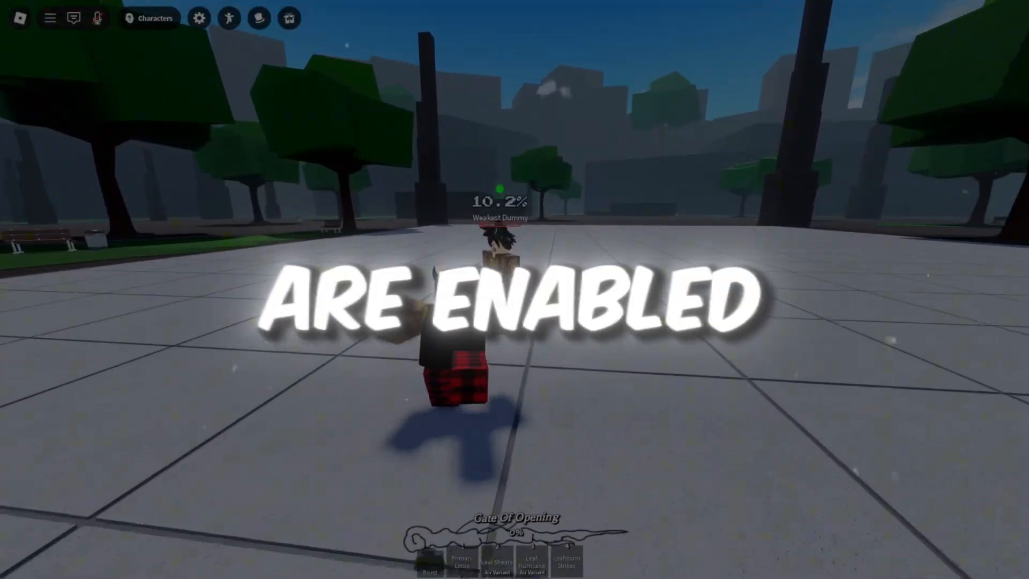
Step: Open System Configuration's Boot advanced options from Windows search
key(Meta)
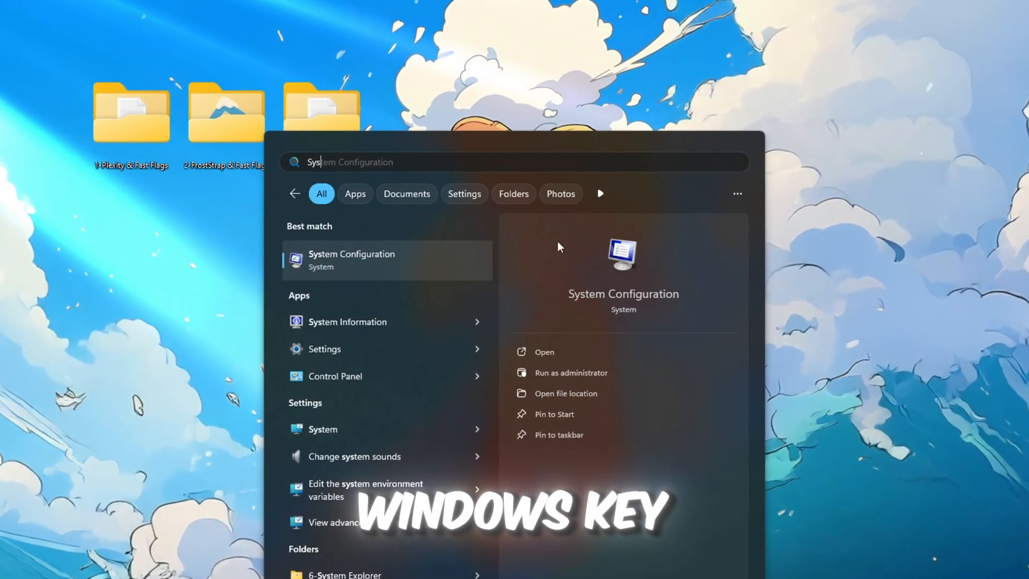
click(351, 260)
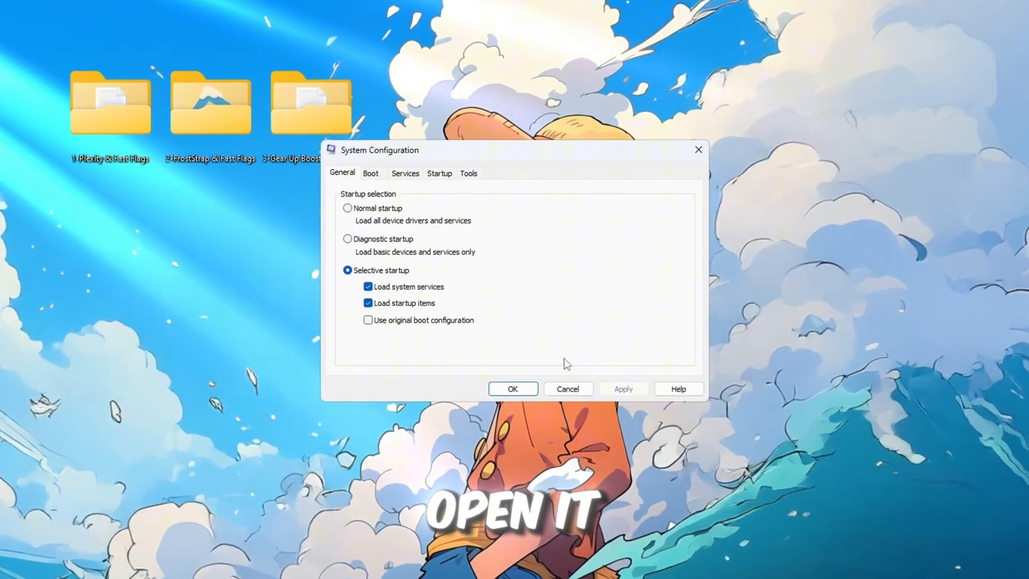
click(371, 172)
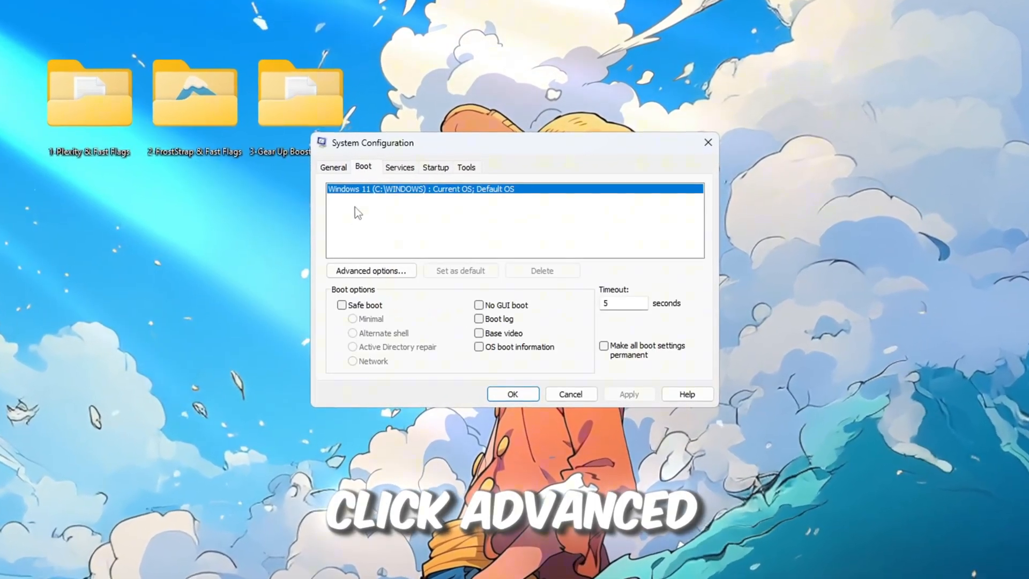
click(370, 270)
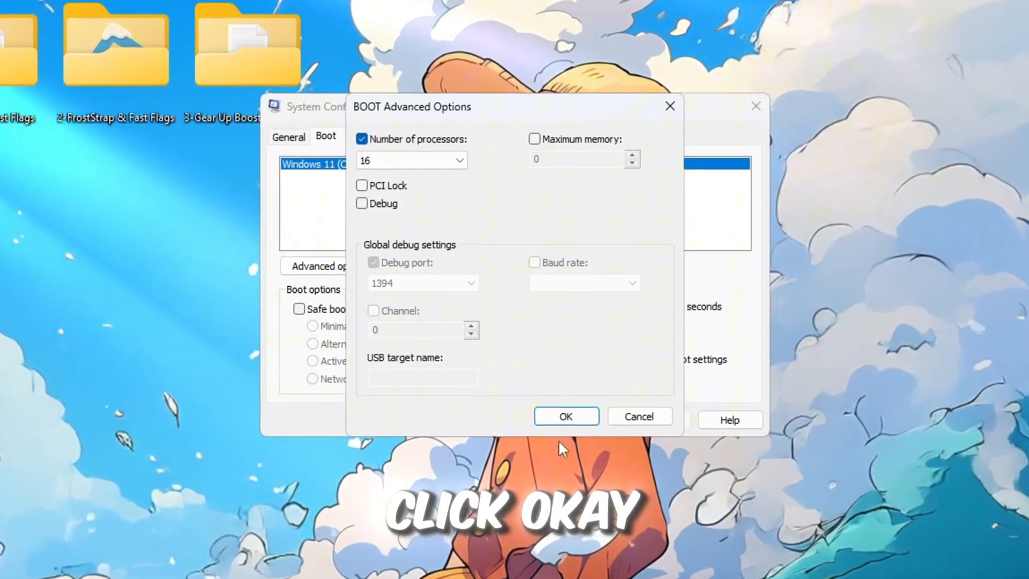
Step: Set Number of processors to 16, confirm and close System Configuration
click(565, 415)
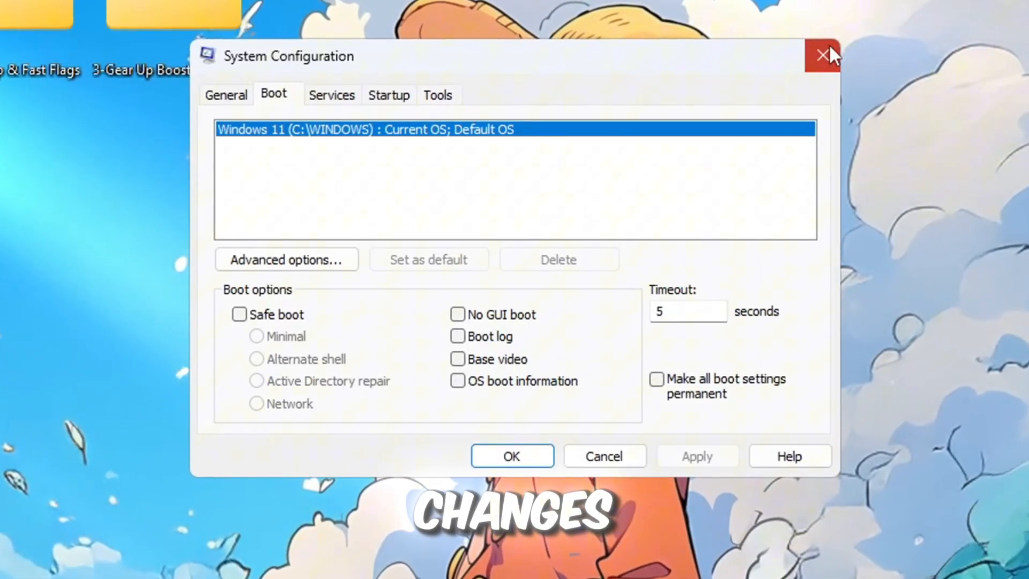
click(823, 55)
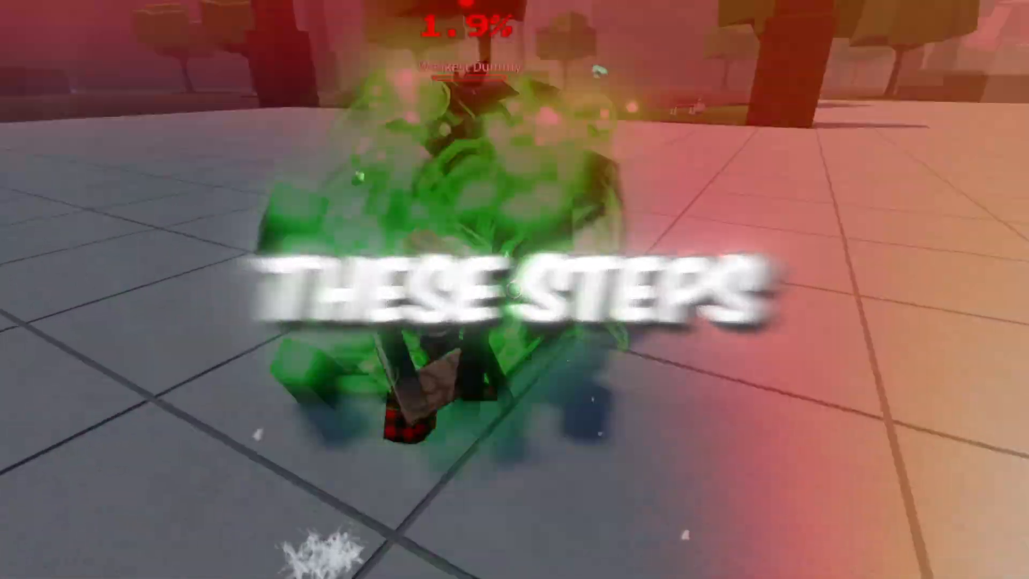